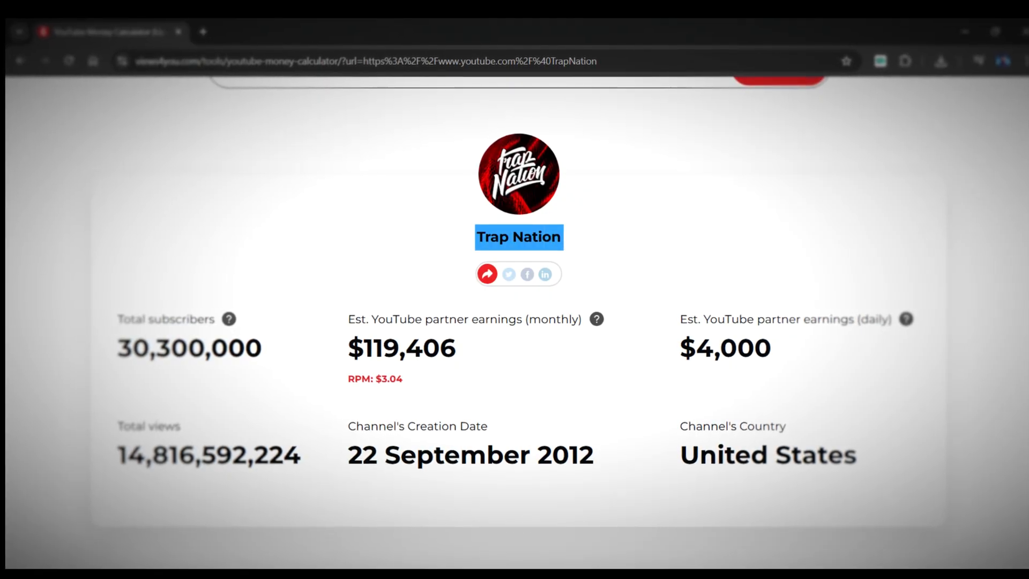
Step: Select the Trap Nation name on the earnings calculator and scroll through the prompts document
double_click(401, 348)
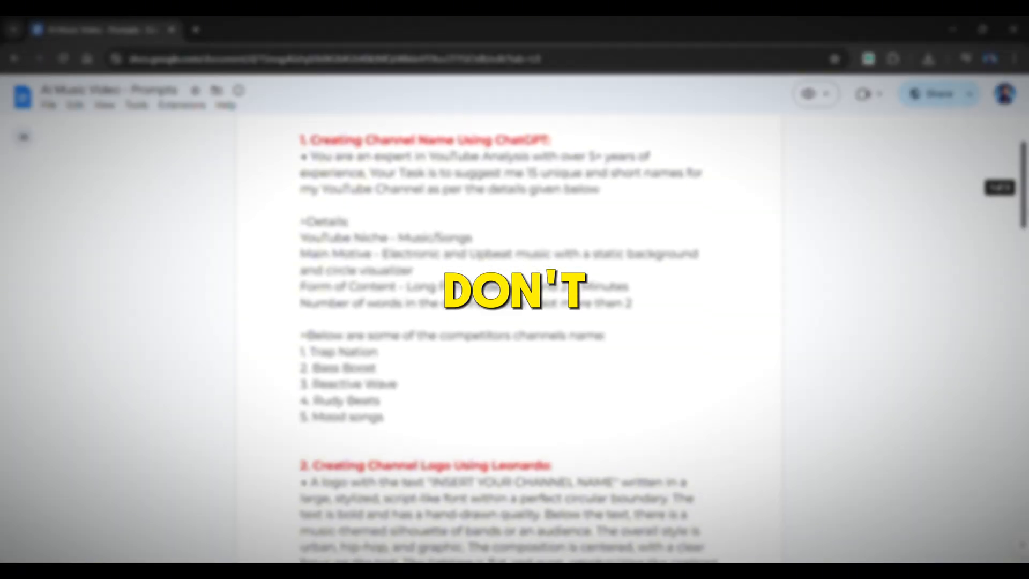
scroll(down, 3)
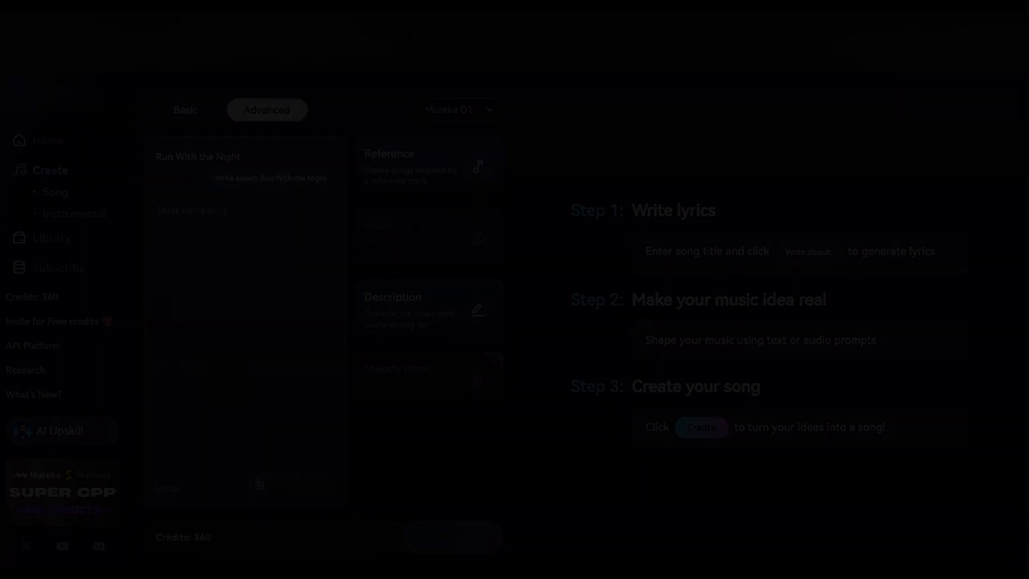
Step: Review the Mureka Advanced create page, then bring up chatgpt.com in the second tab
click(249, 24)
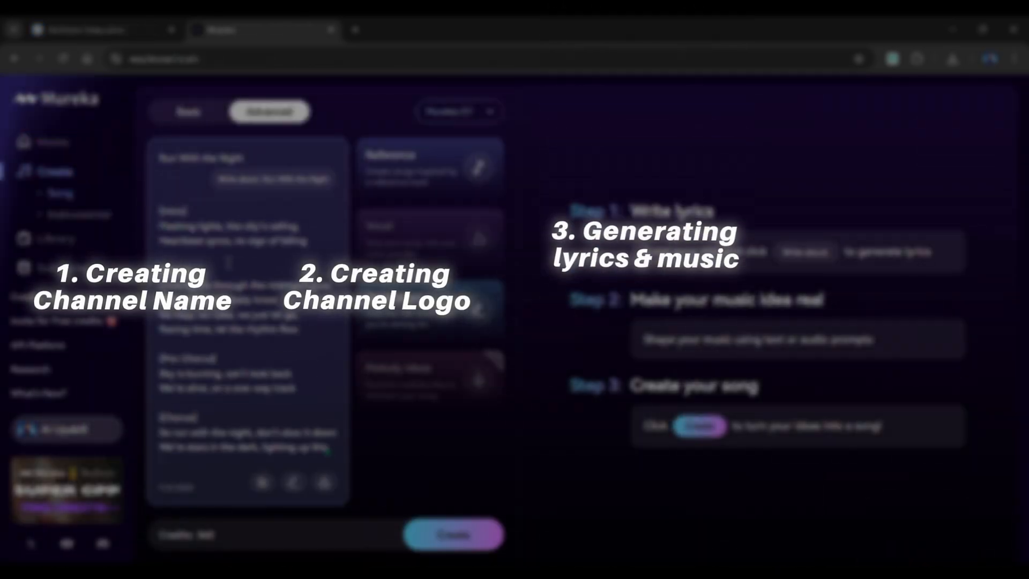
click(430, 164)
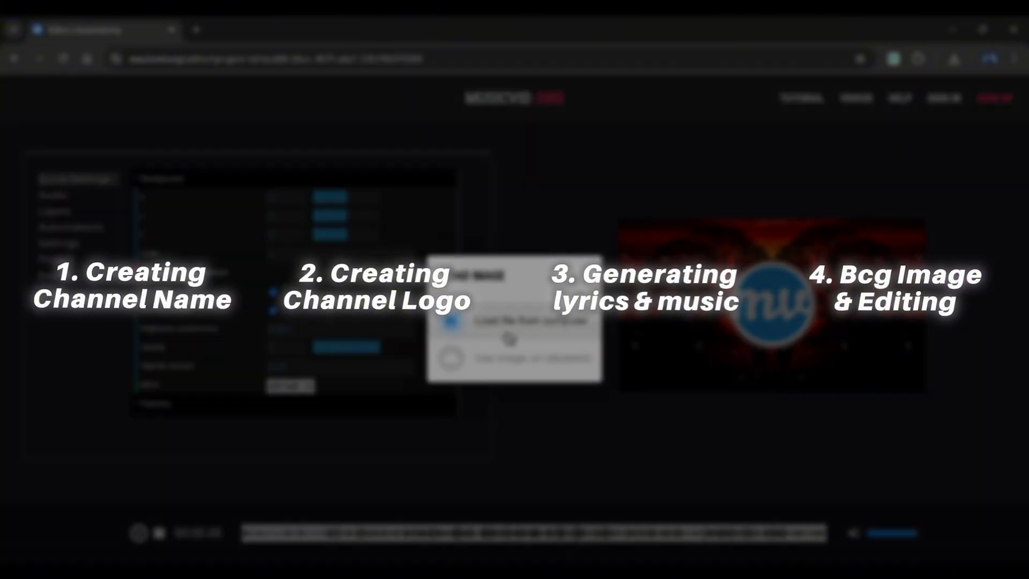
click(261, 30)
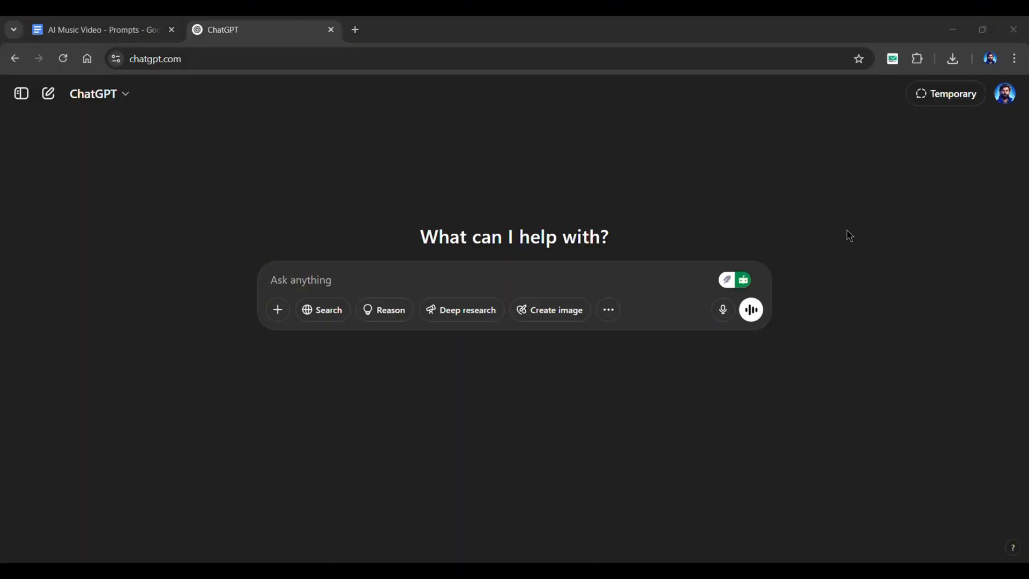
Step: Send the channel-name prompt to ChatGPT and scroll through the 15 name ideas
click(98, 29)
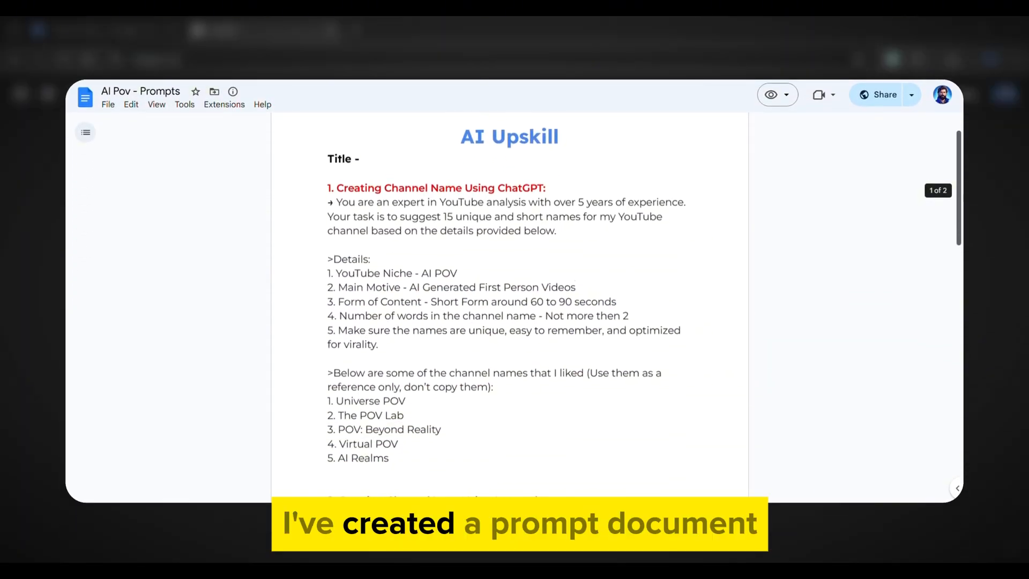
scroll(down, 3)
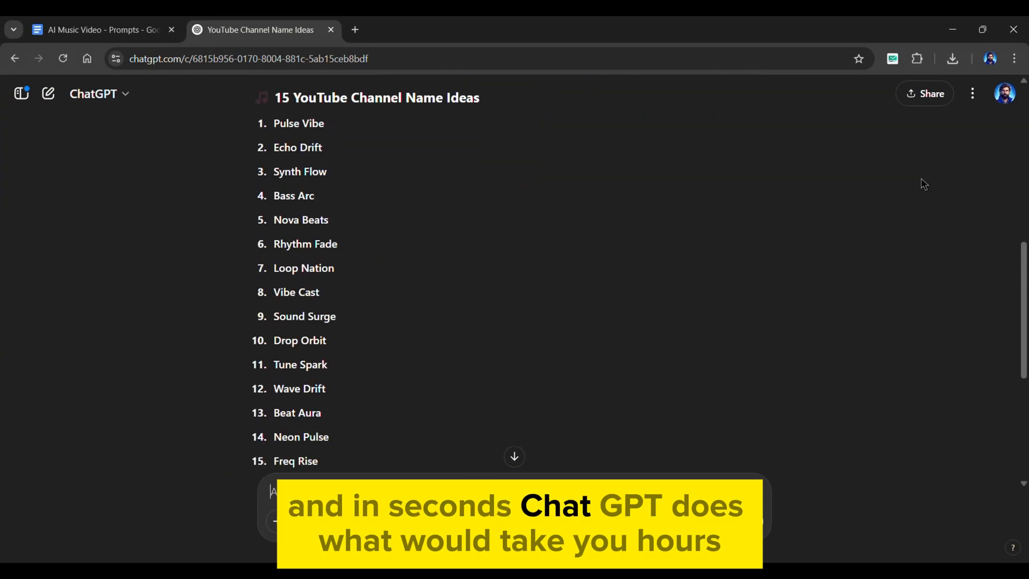
scroll(down, 3)
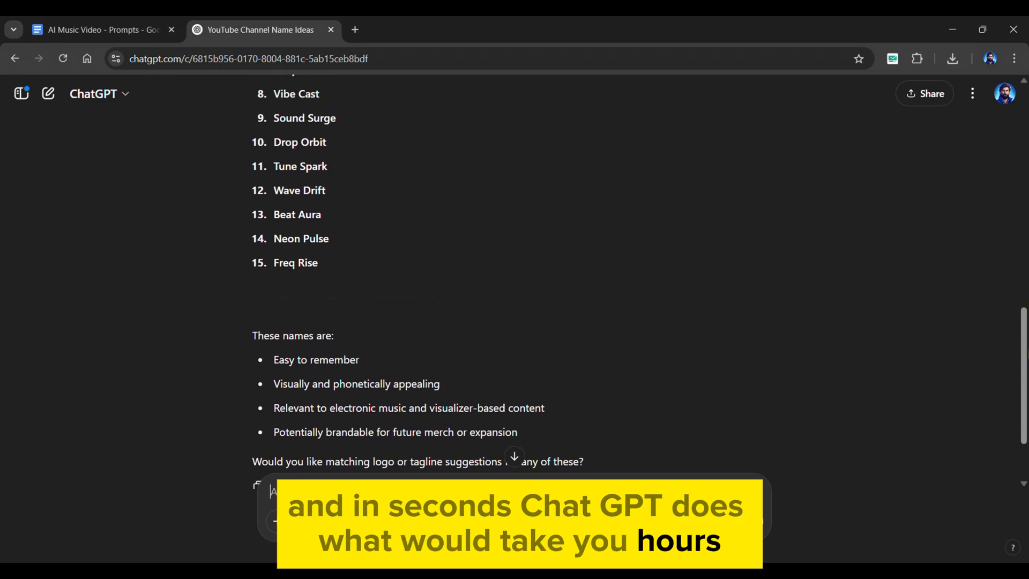
scroll(up, 3)
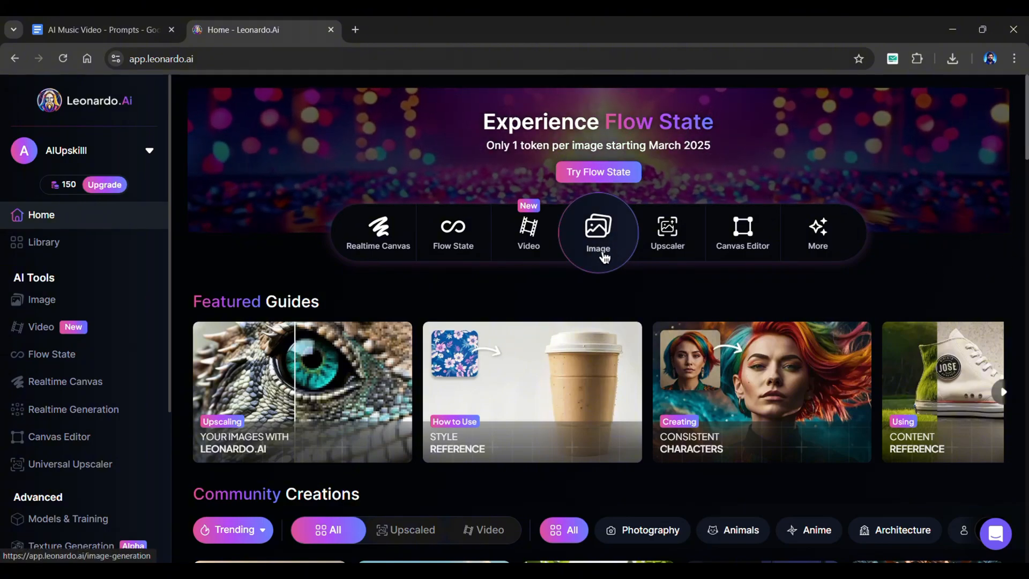
Step: Start a Leonardo image generation with the logo prompt, naming it Nova Beats
click(597, 232)
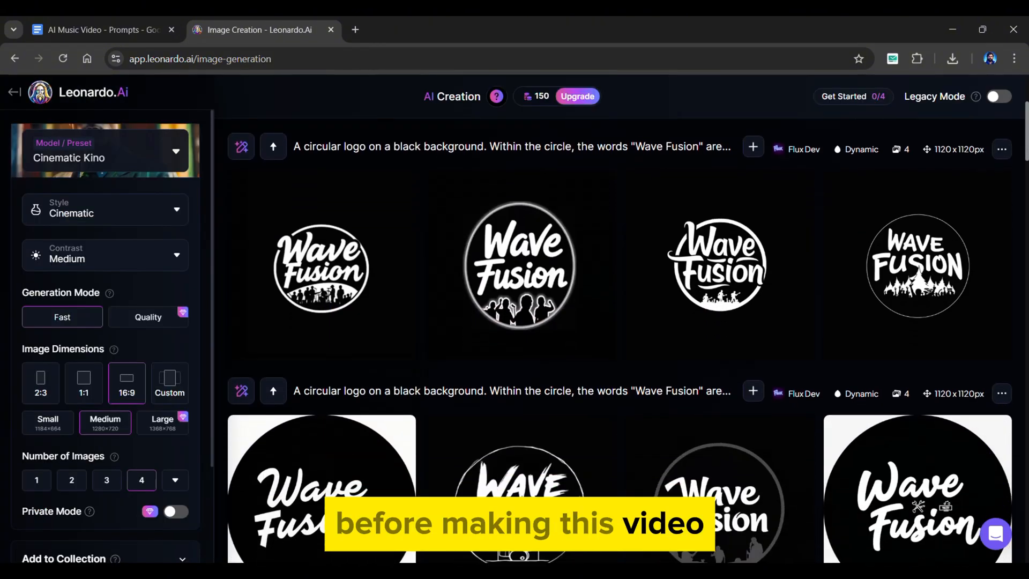
scroll(down, 3)
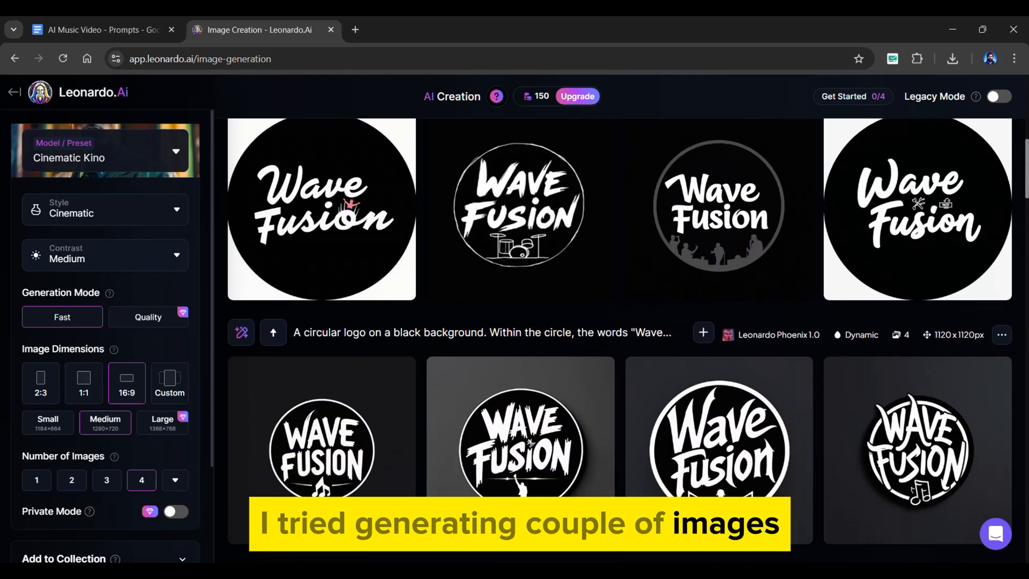
click(99, 30)
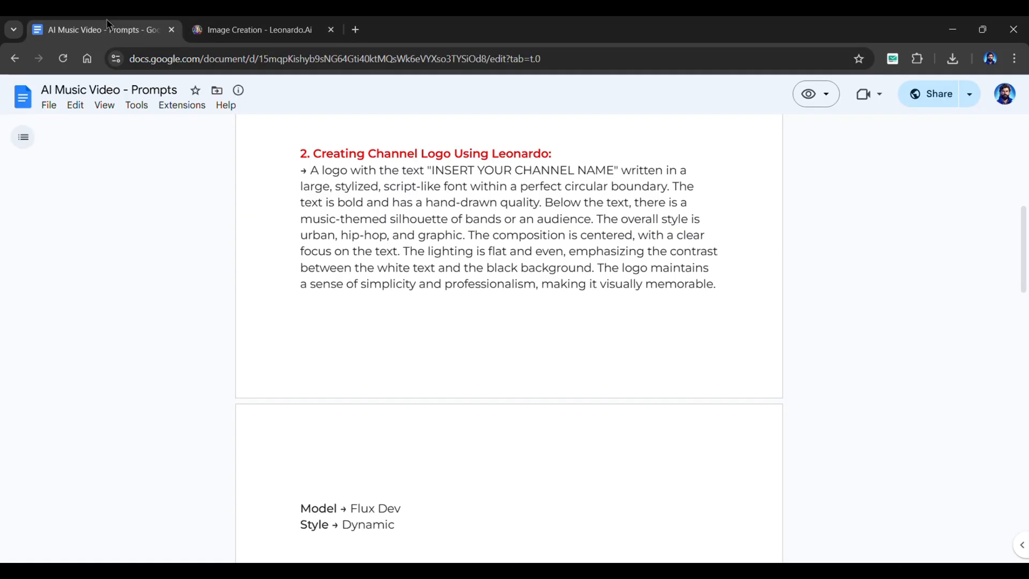
click(258, 29)
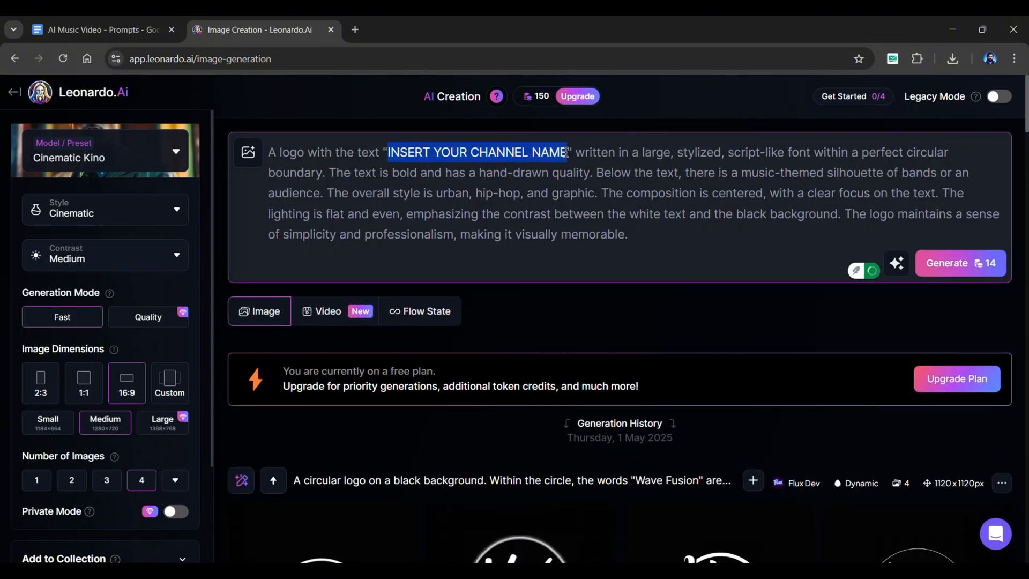
text(Nova Beats)
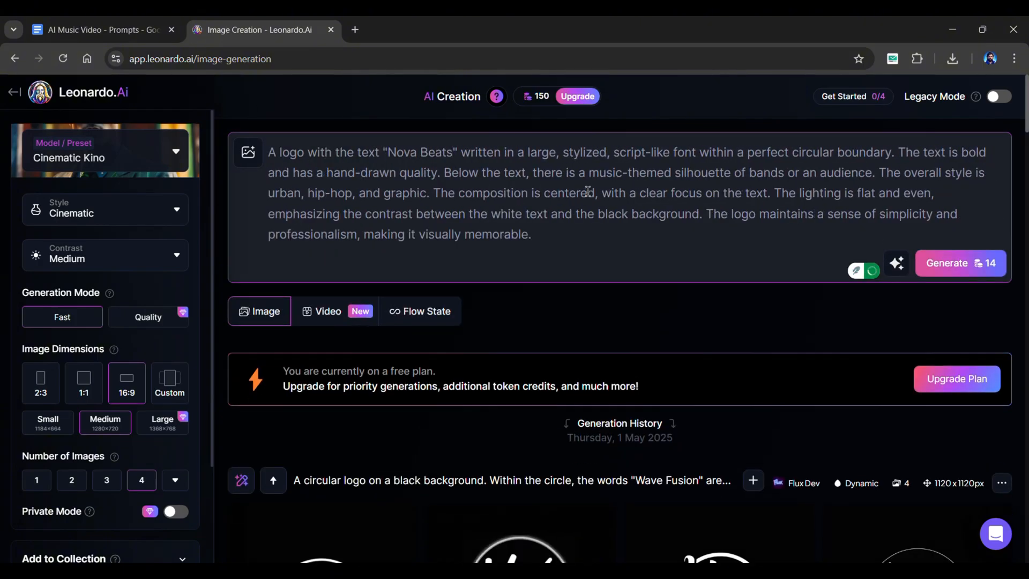
Step: Generate four square 1:1 Nova Beats logos with Flux Dev and preview them
click(105, 149)
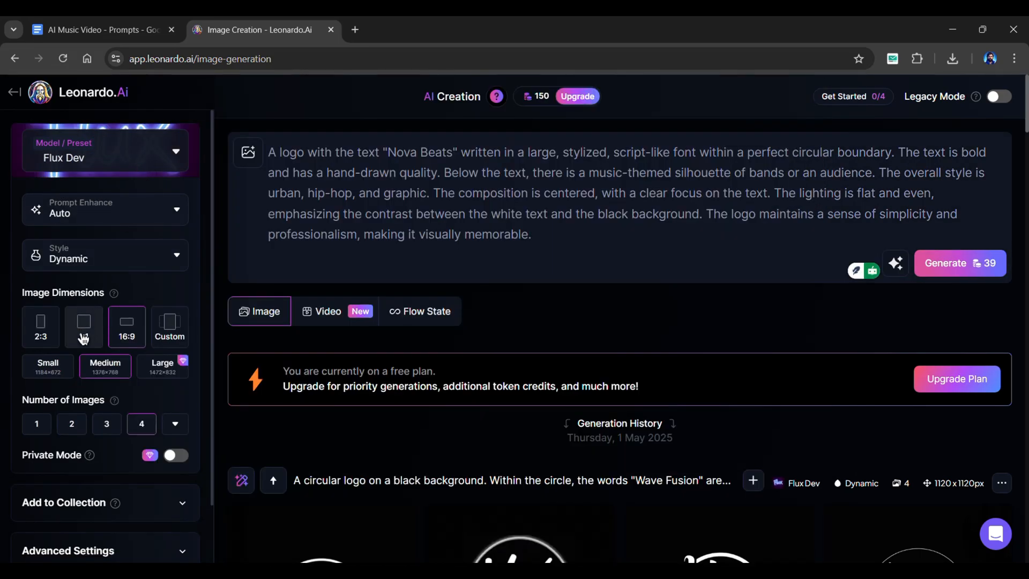
click(84, 327)
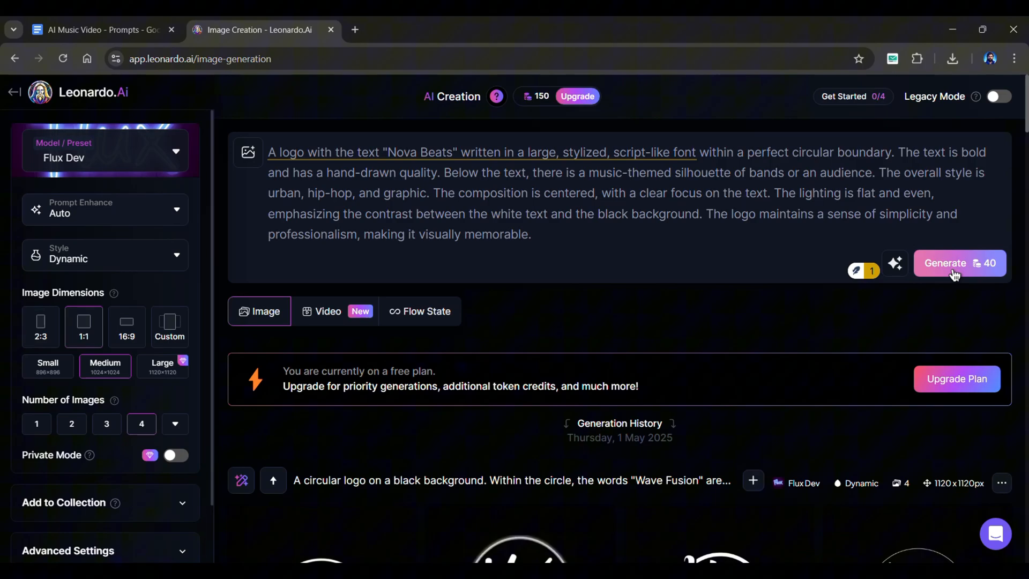
click(956, 262)
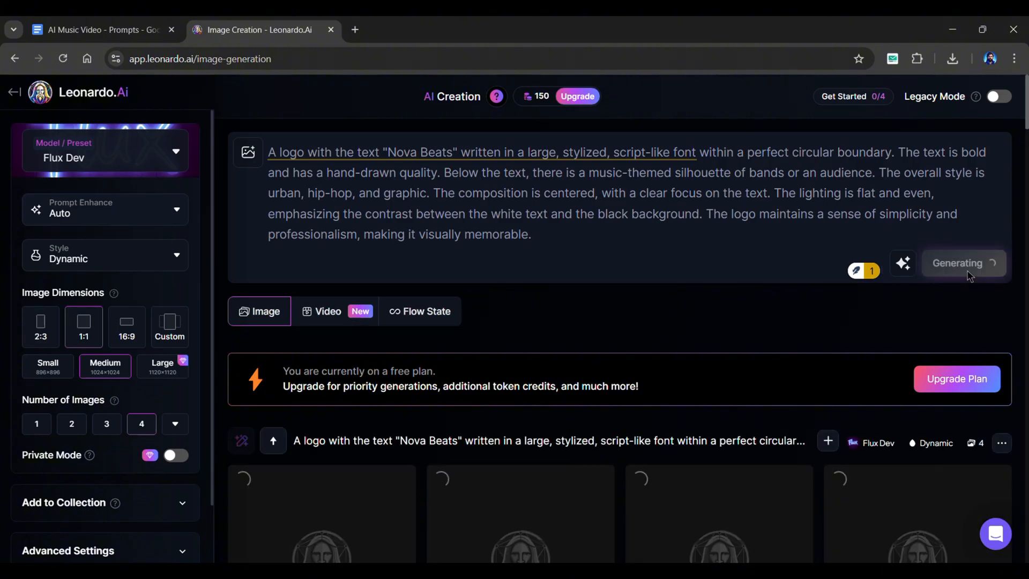
scroll(down, 3)
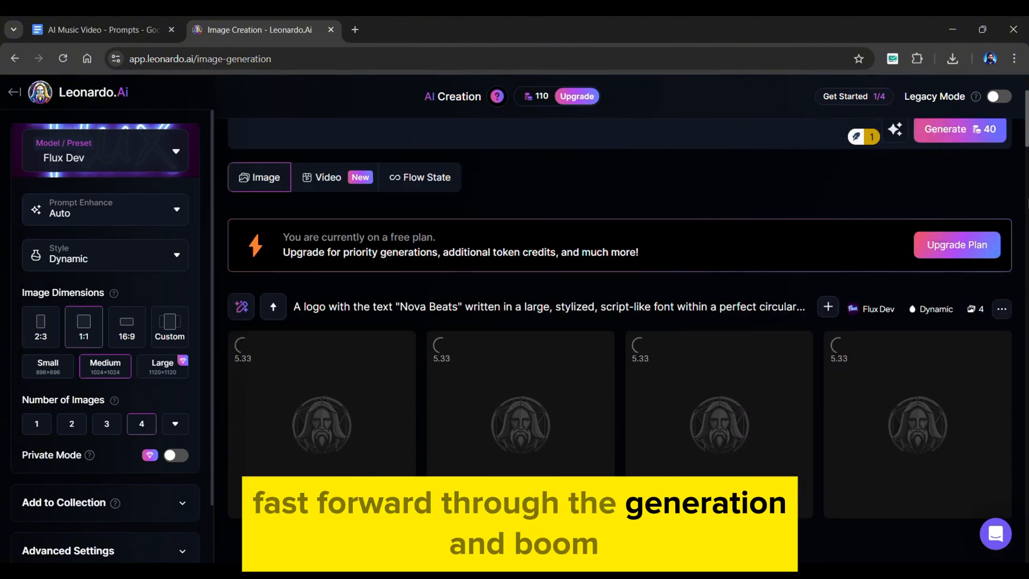
click(321, 426)
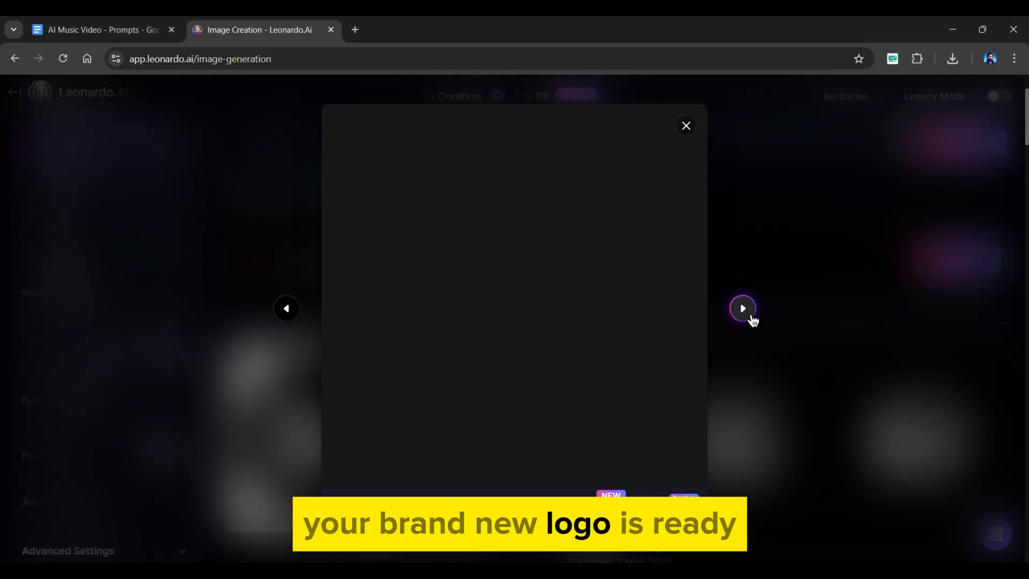
click(686, 125)
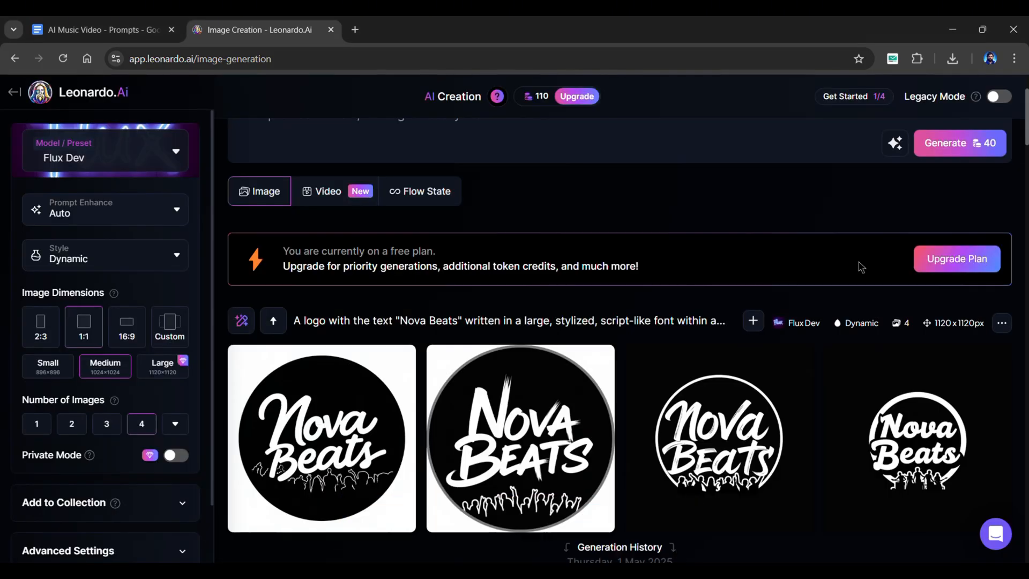
click(257, 30)
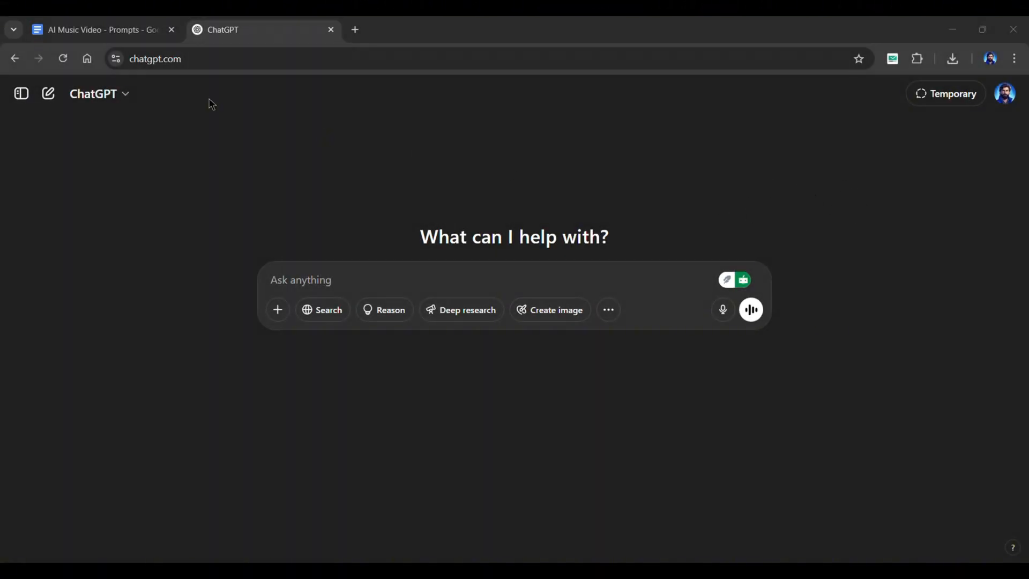
Step: Bring up the music title and lyrics prompt in the prompts document
click(99, 30)
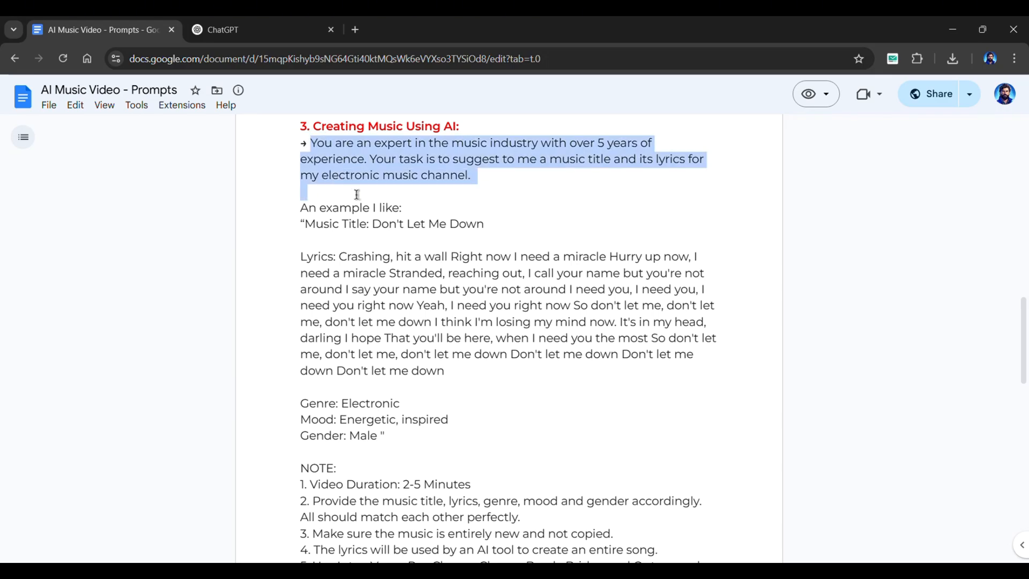
scroll(down, 3)
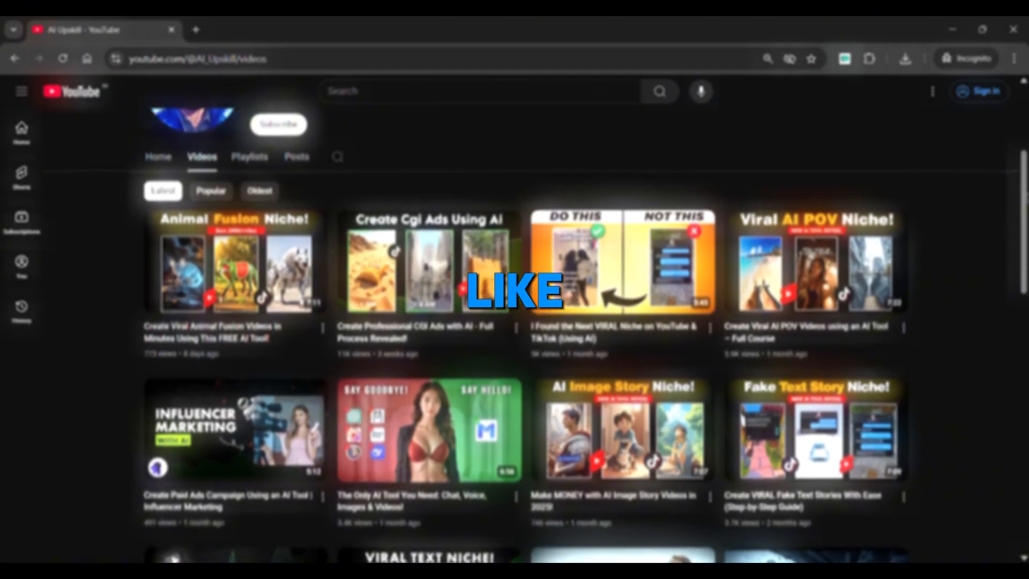
Step: Open Mureka's Advanced song creation page for Run With the Night with the Mureka O1 model
scroll(down, 3)
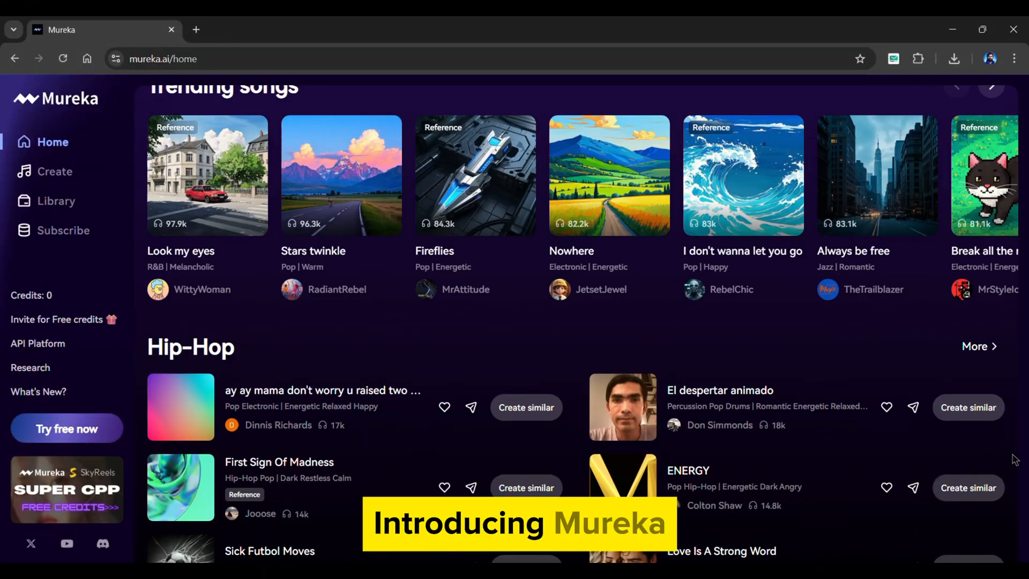
scroll(down, 3)
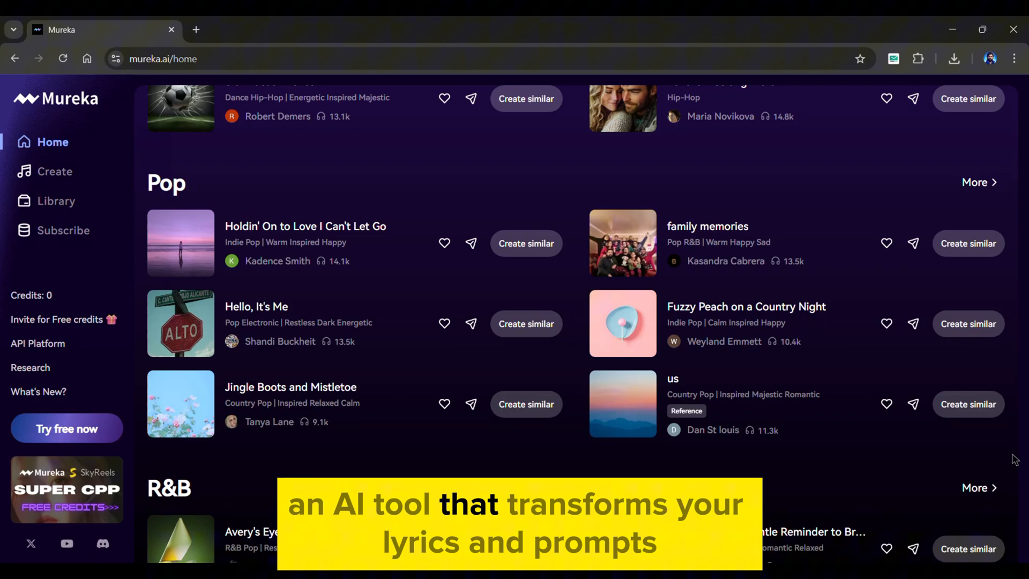
scroll(down, 3)
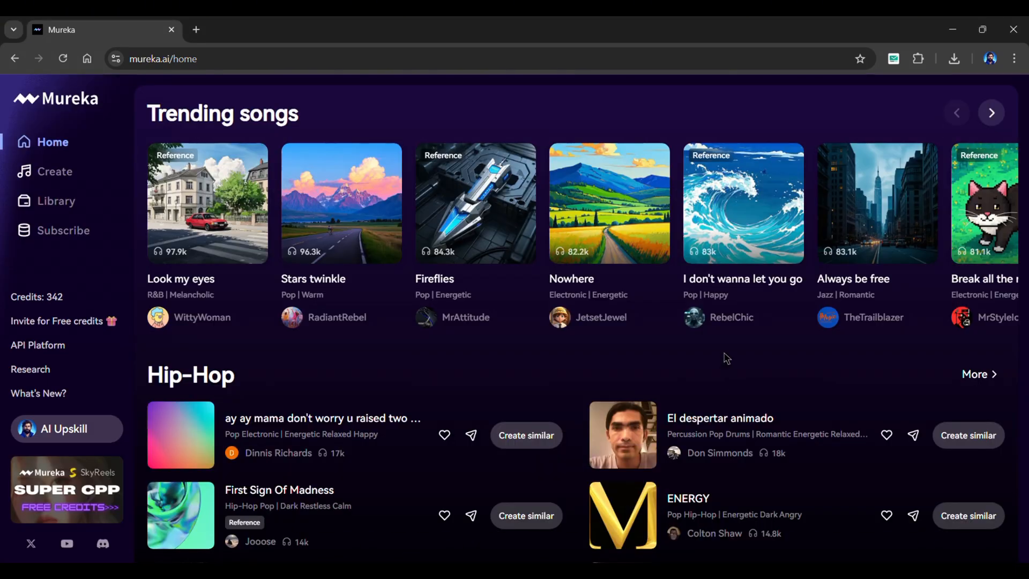
click(55, 172)
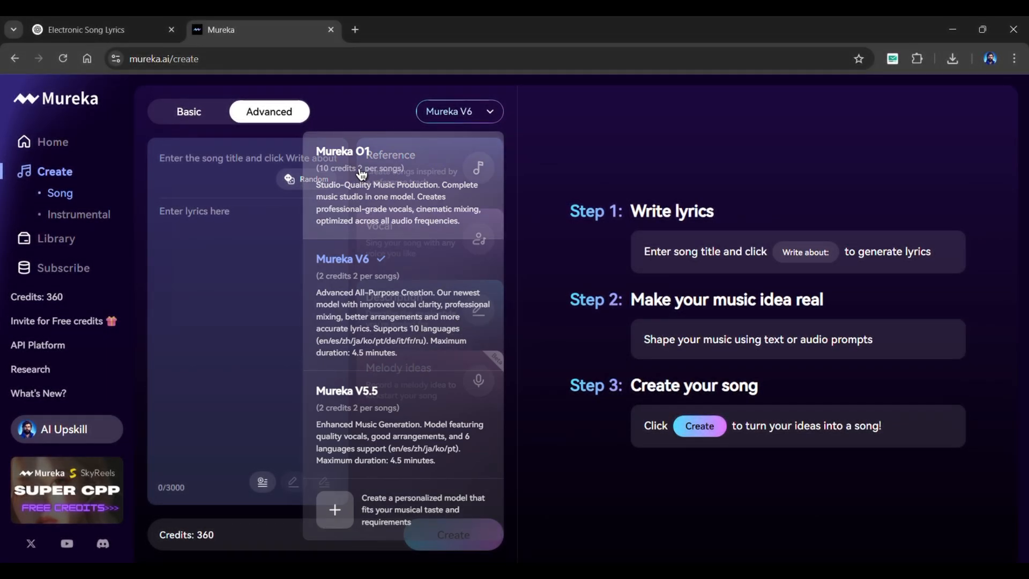
click(85, 29)
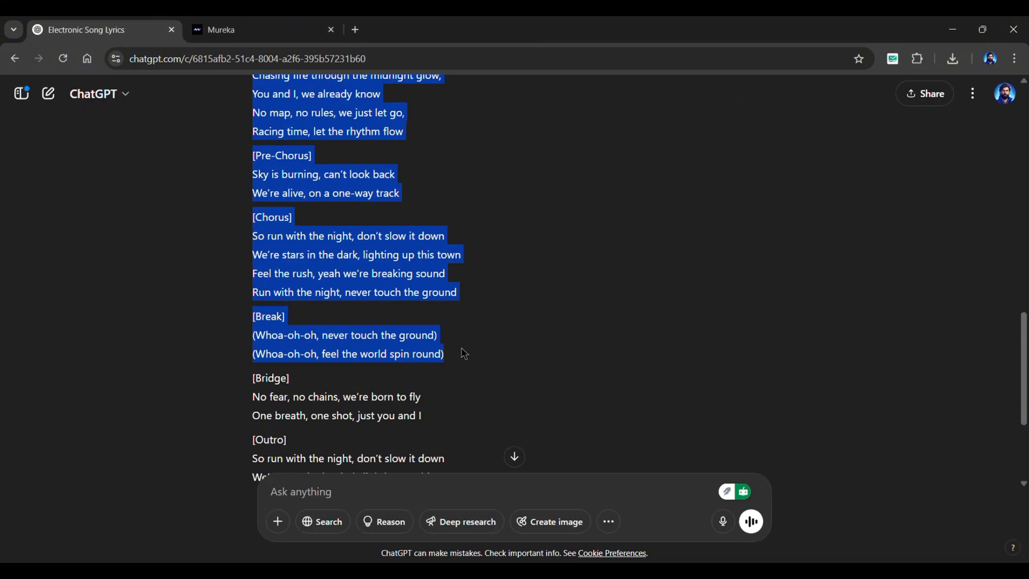
click(249, 29)
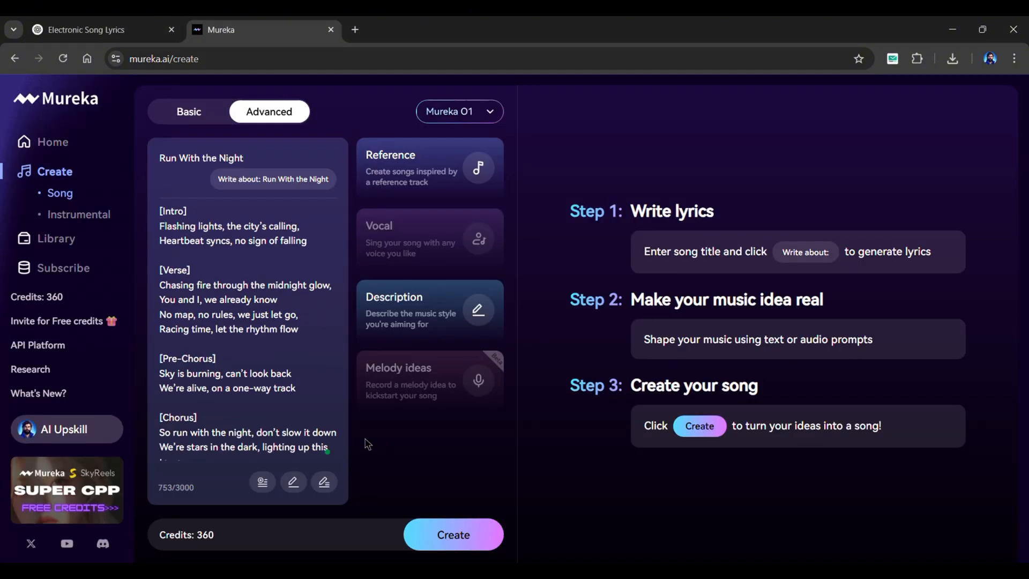
Step: Describe the style as electronic, energetic, uplifting, male vocal and start generating
click(427, 167)
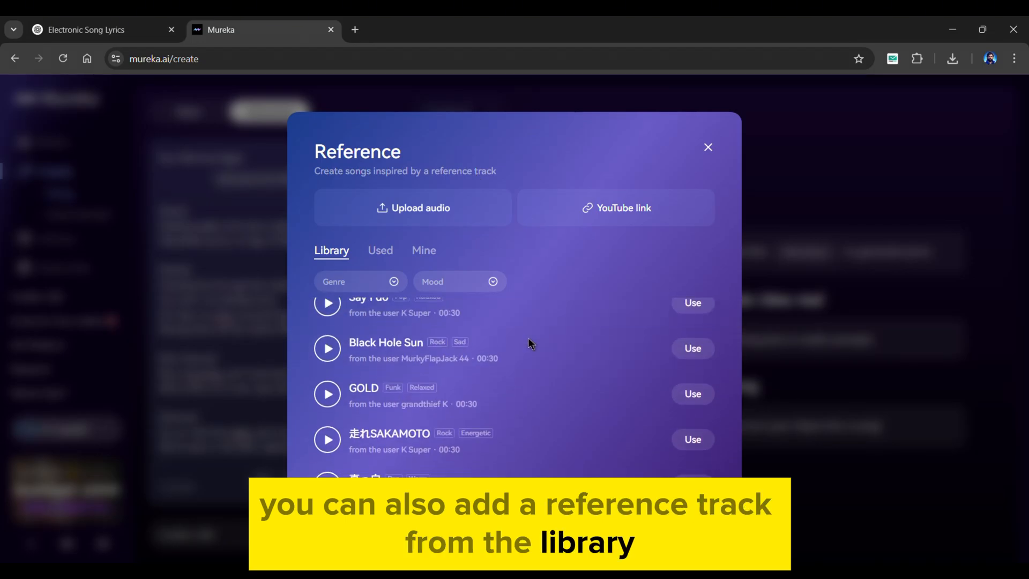
scroll(up, 3)
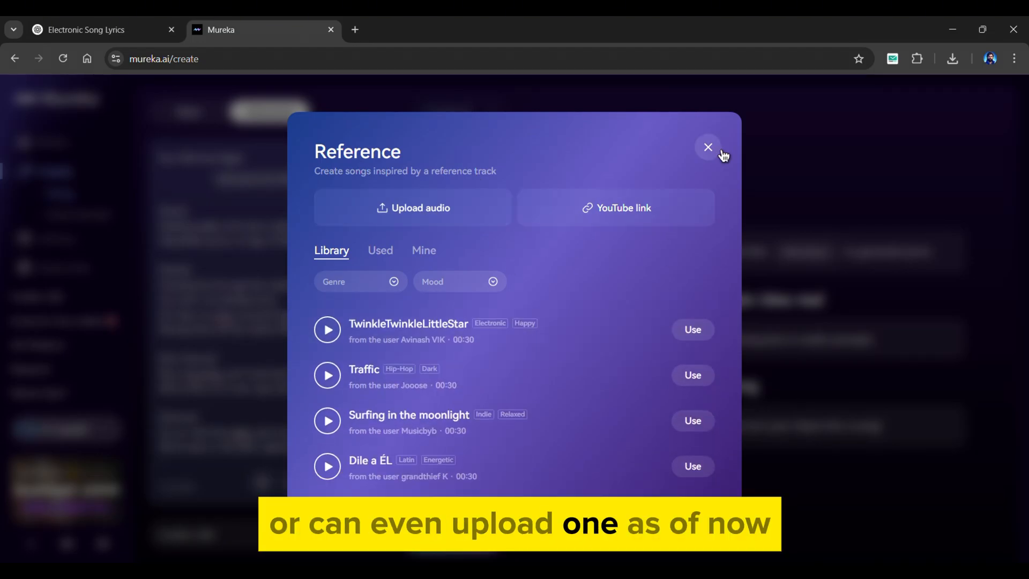
click(707, 147)
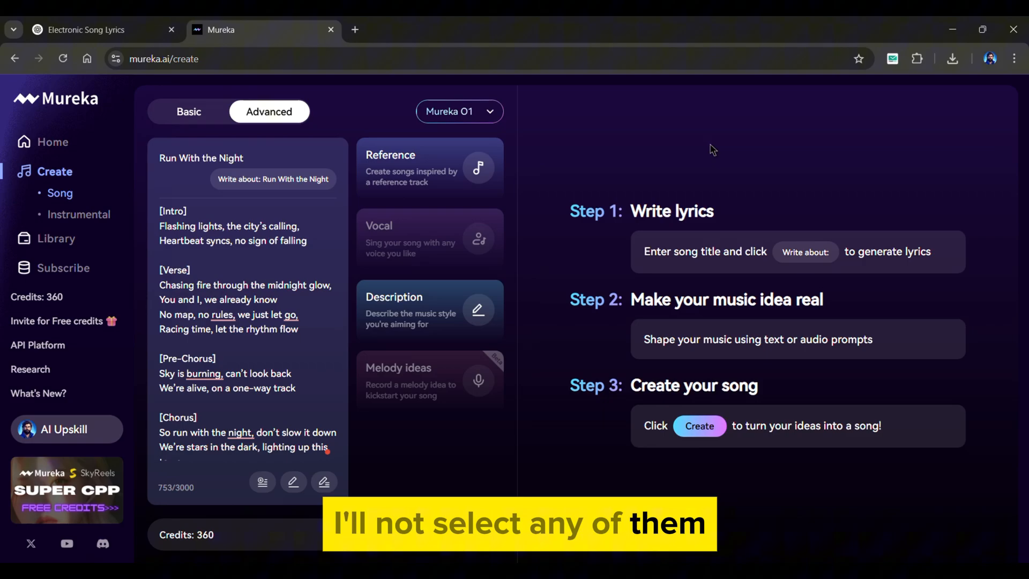
click(430, 310)
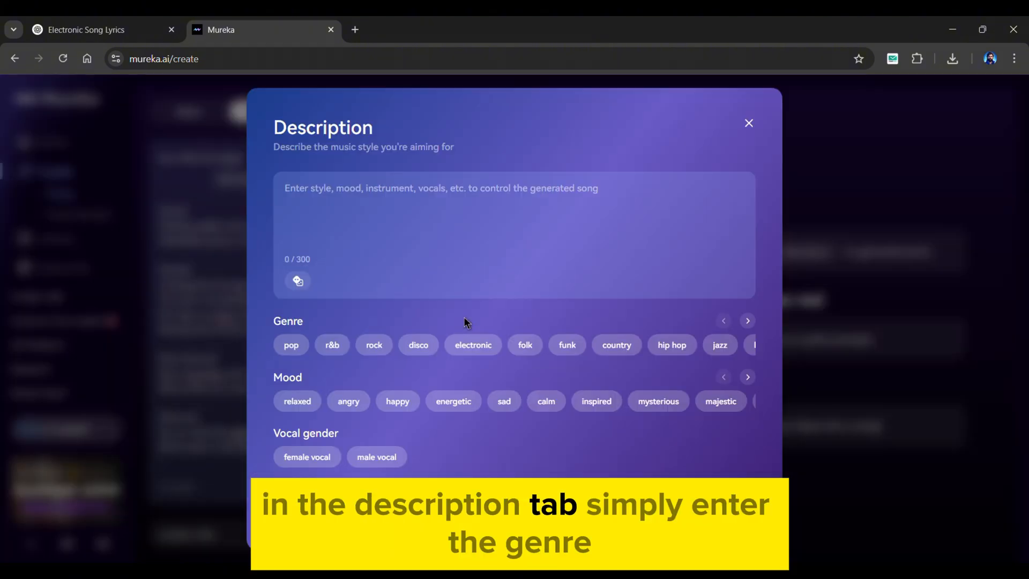
click(86, 30)
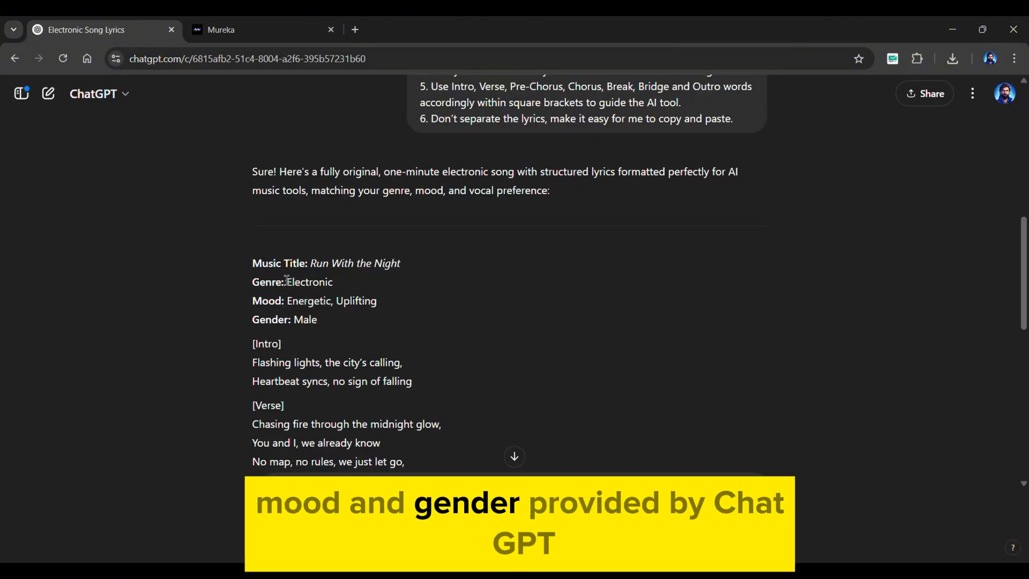
click(223, 29)
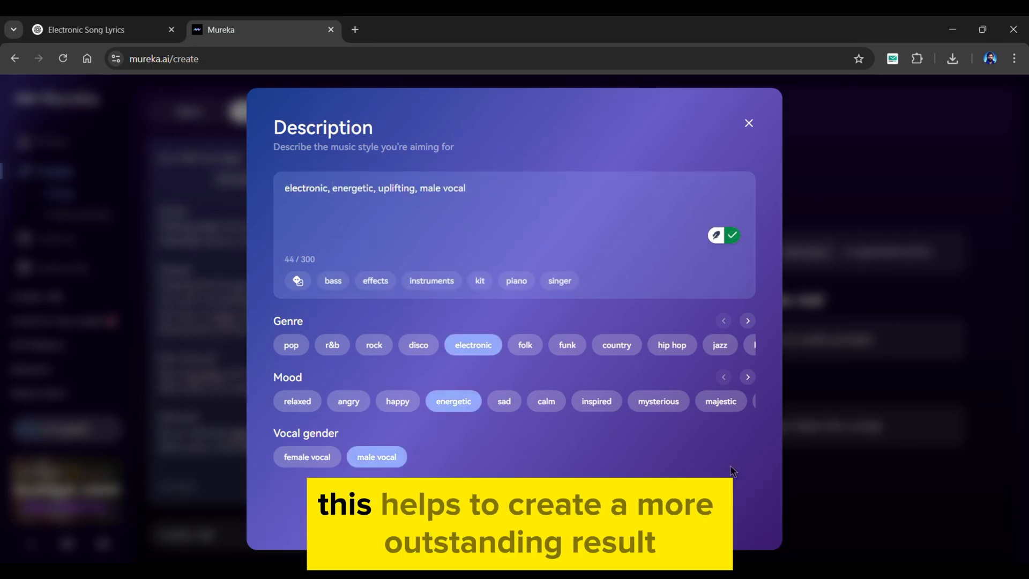
click(748, 123)
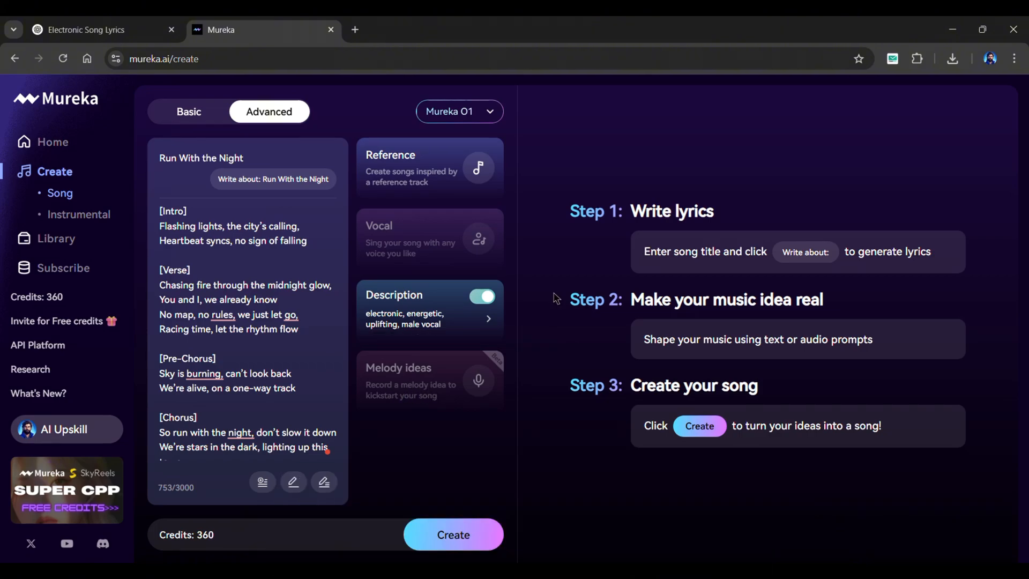
click(453, 534)
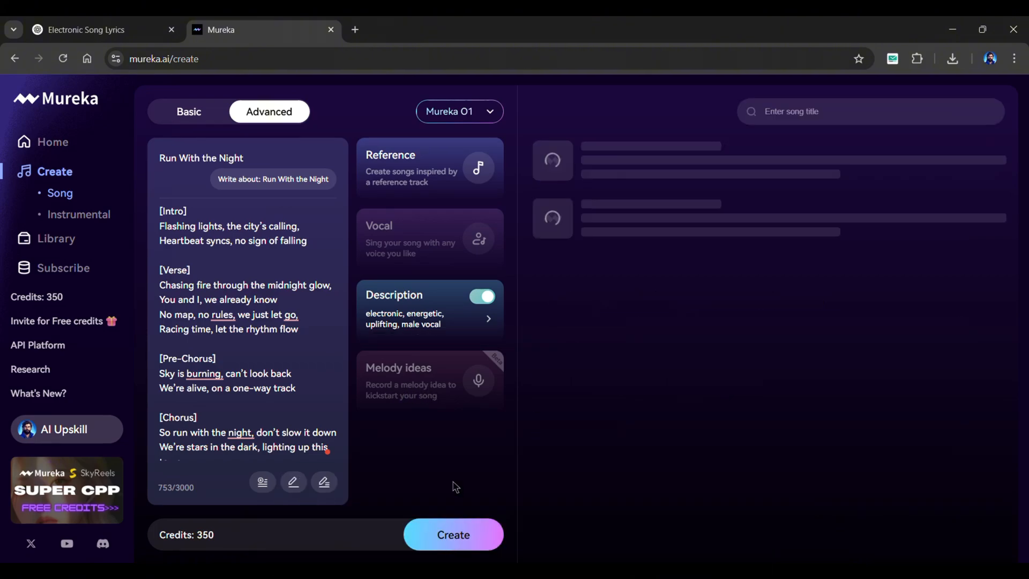
Step: Preview the 01:50 and 01:45 versions and download the 01:45 version as MP3
click(453, 535)
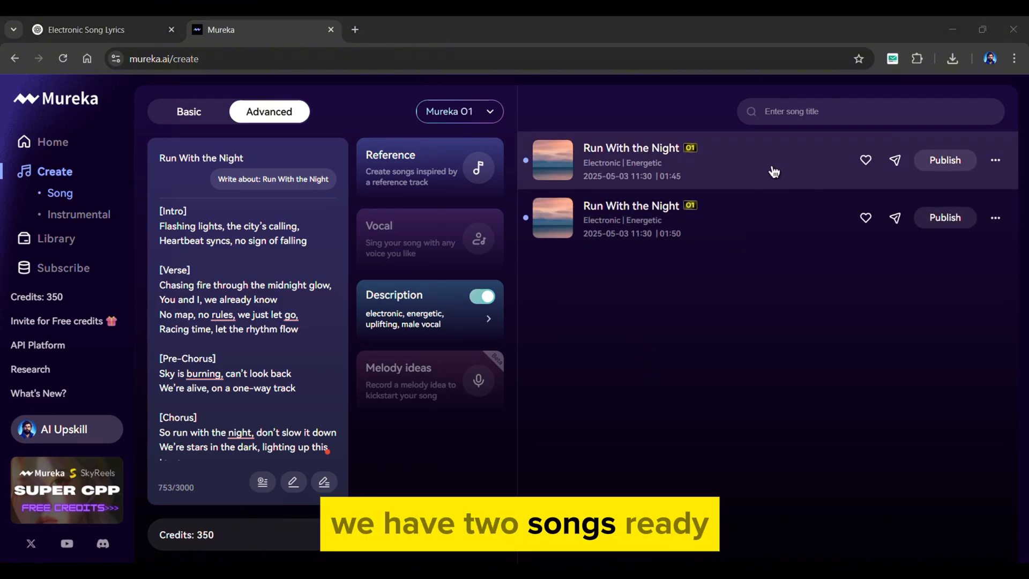
click(553, 219)
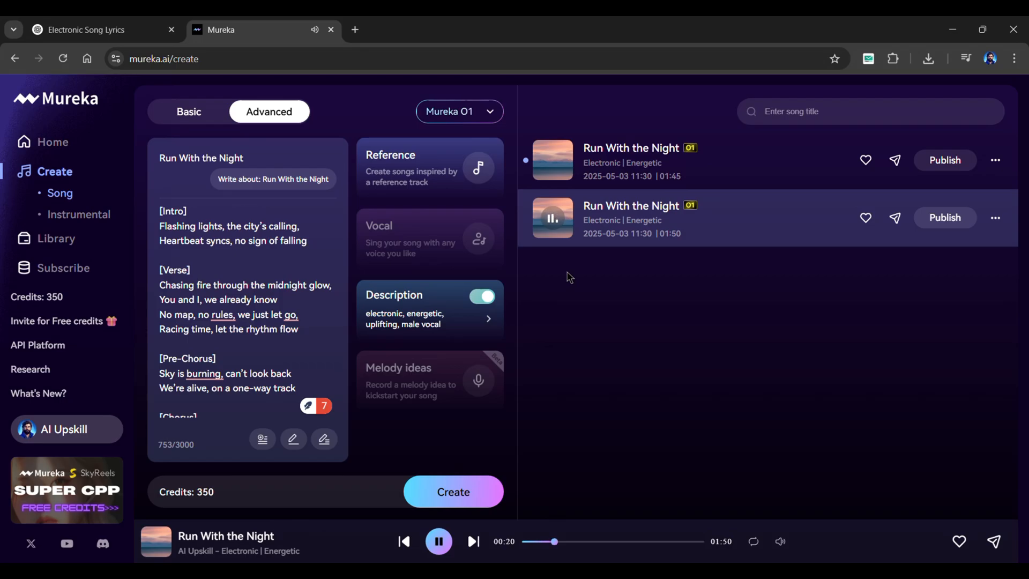
click(553, 160)
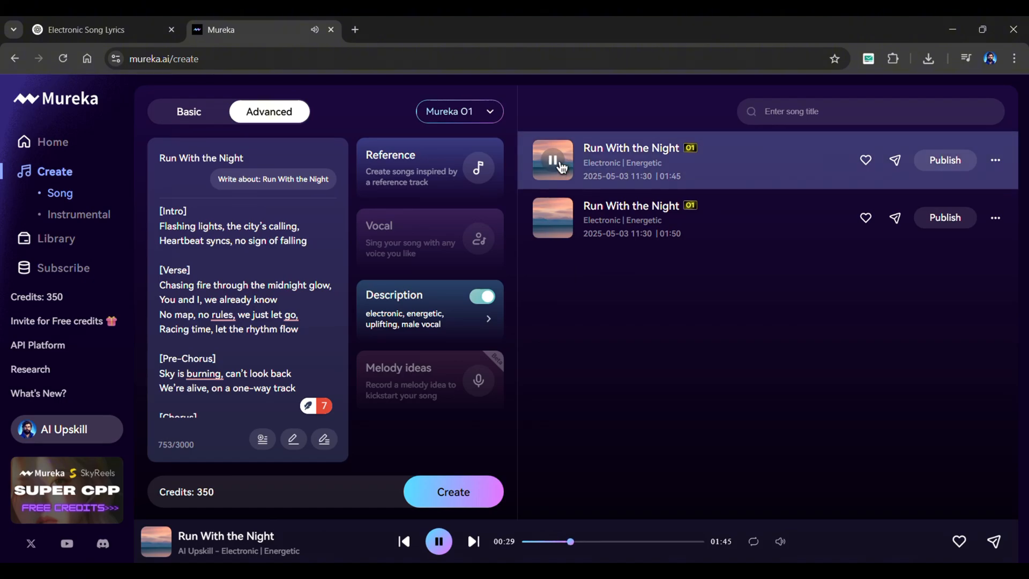
click(995, 160)
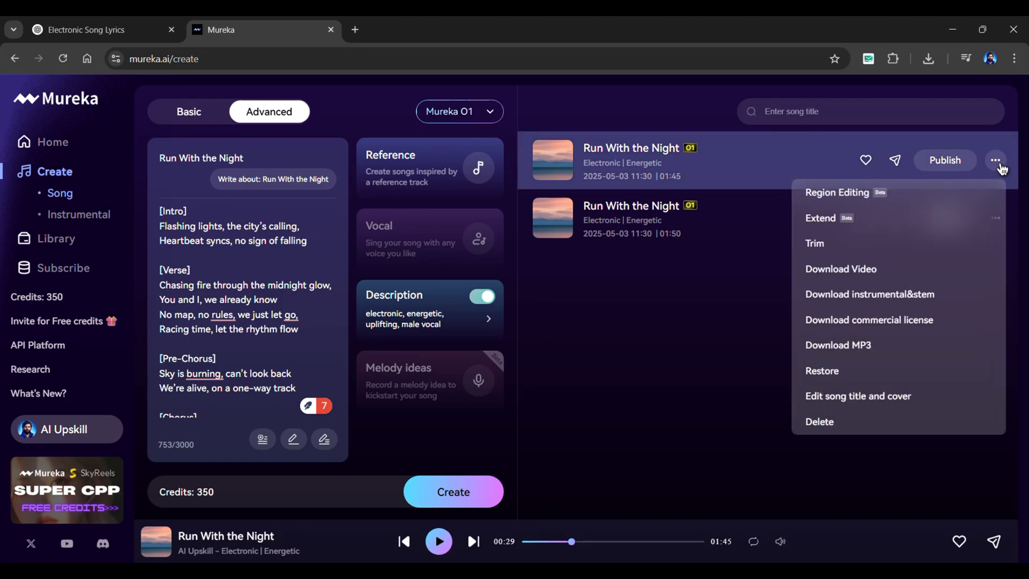
mouse_move(834, 248)
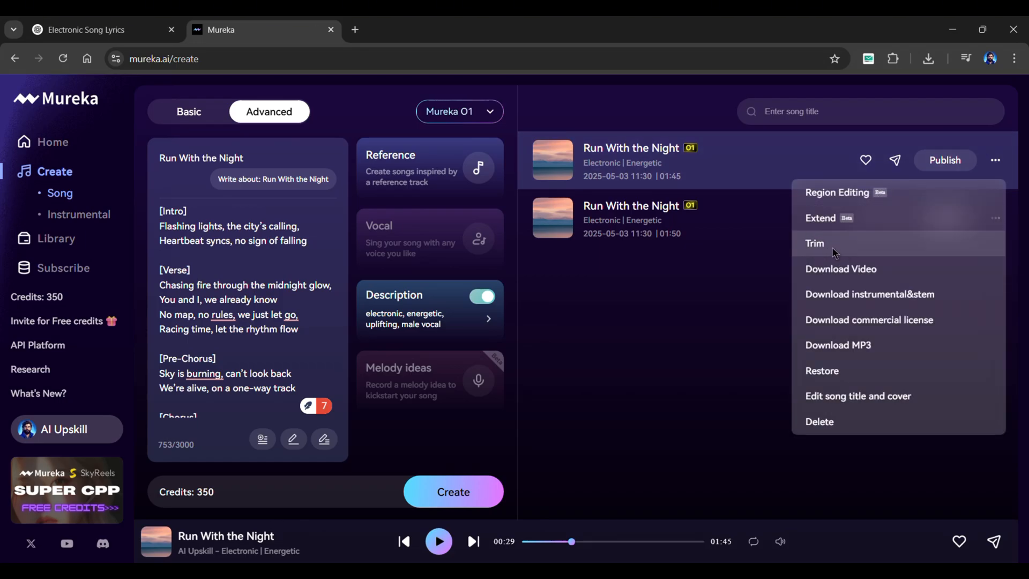
mouse_move(837, 345)
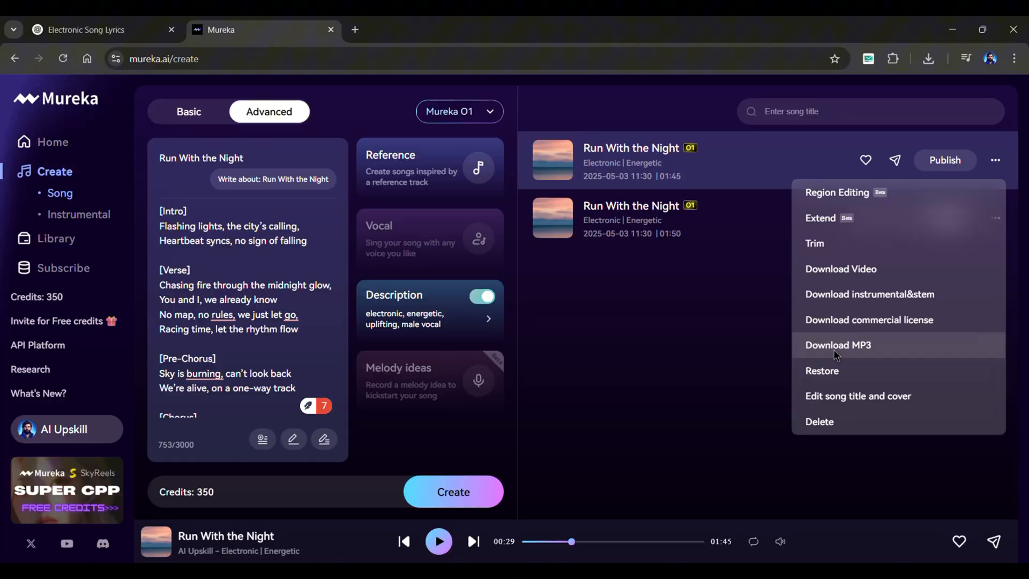
click(459, 112)
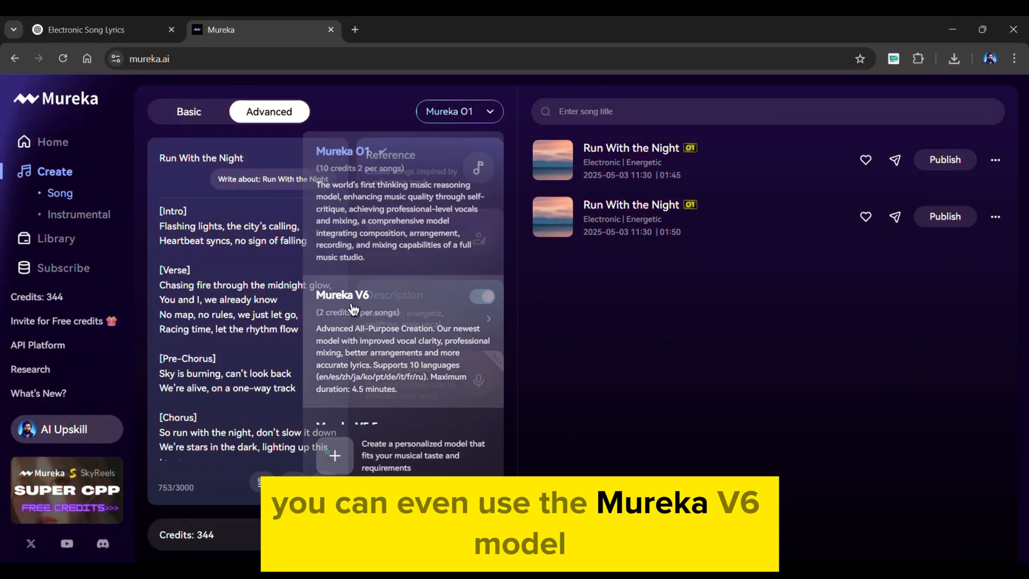
Step: Regenerate with Mureka V6 and preview the 02:41 and 02:06 versions
click(355, 295)
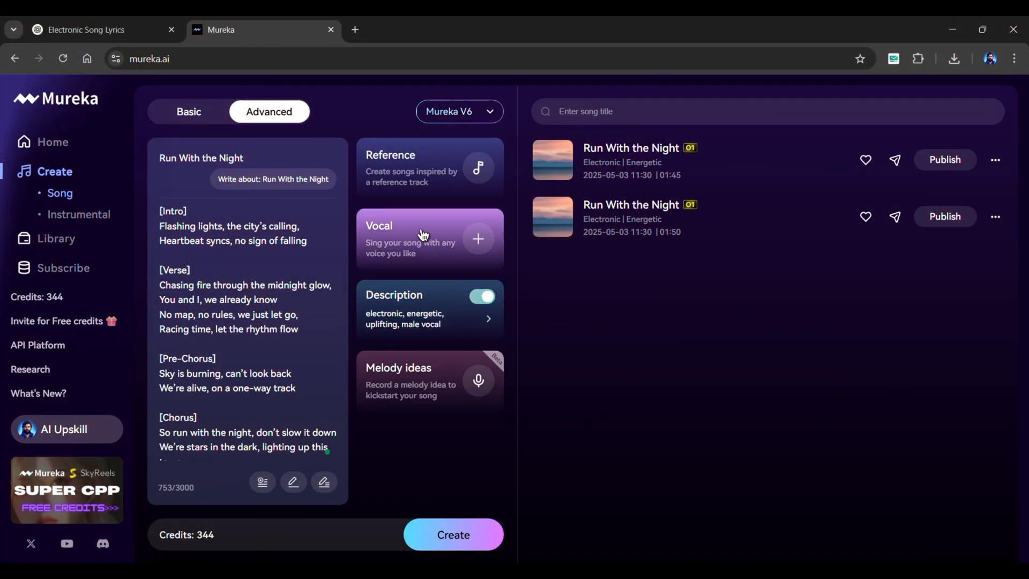
mouse_move(424, 383)
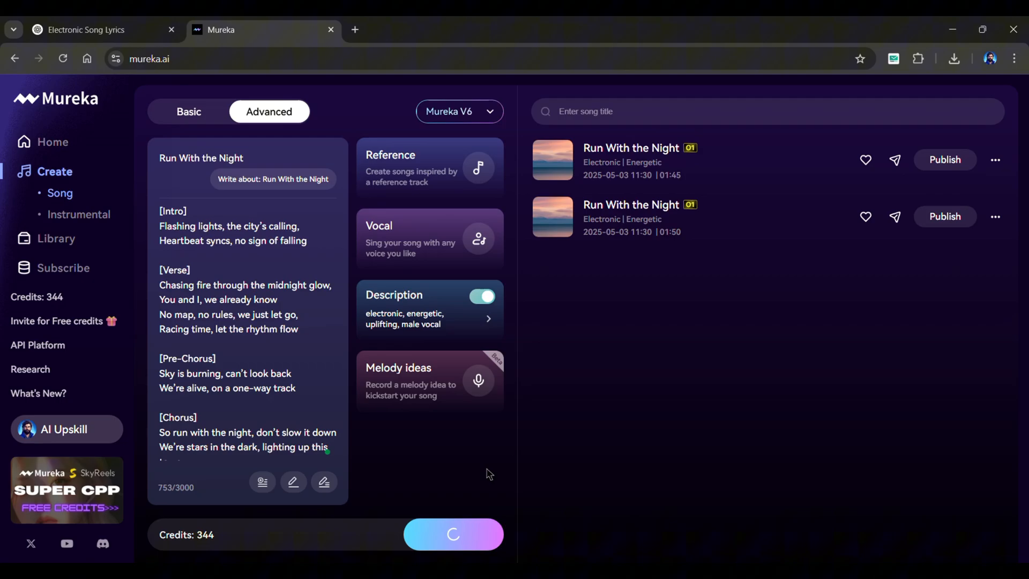
click(453, 534)
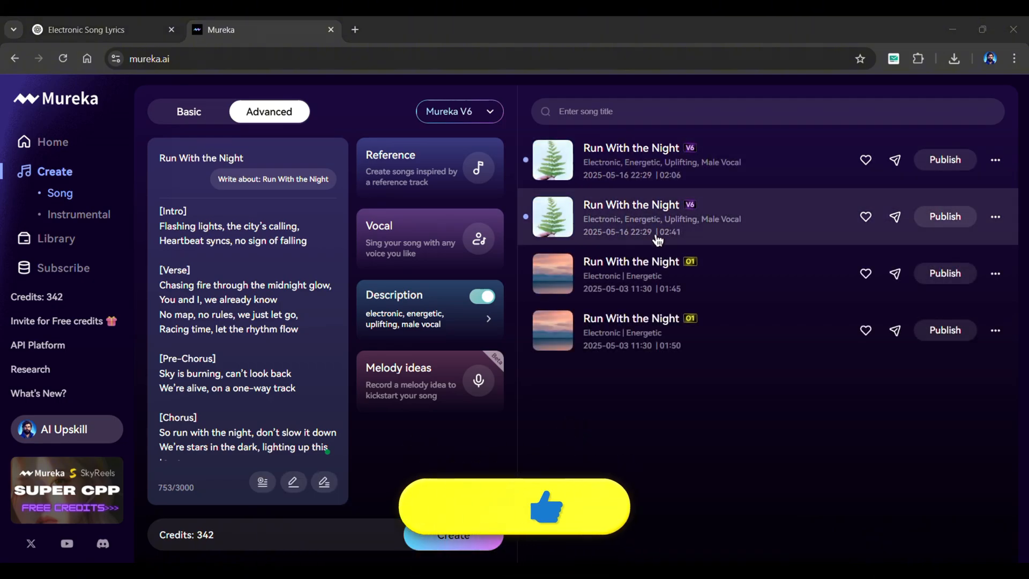
click(553, 217)
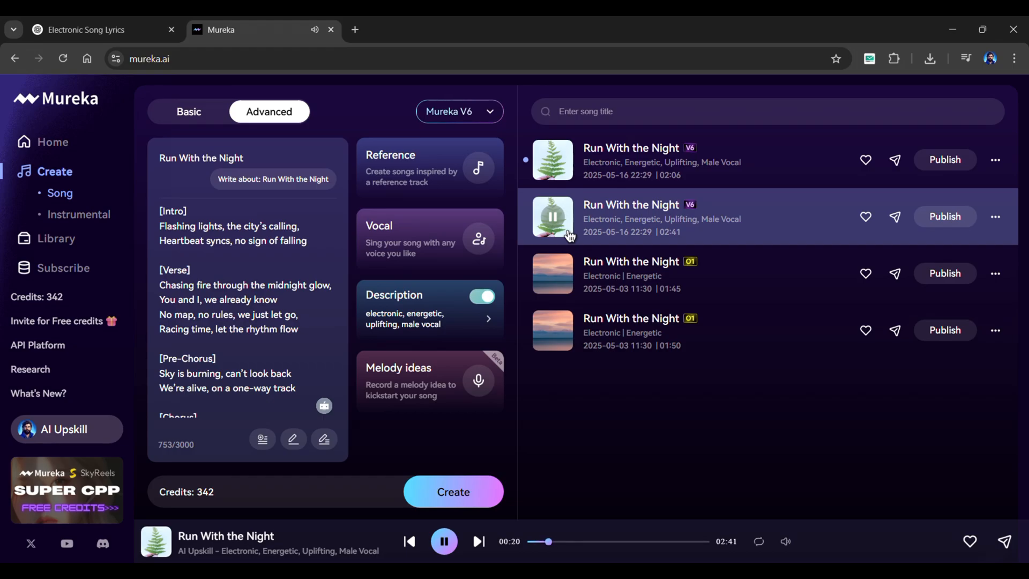
click(552, 160)
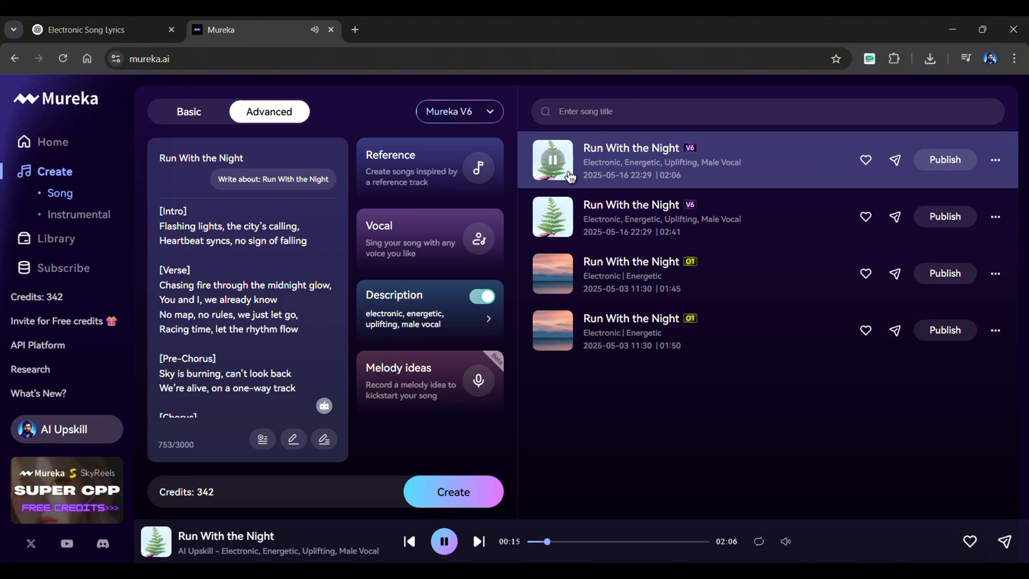
click(443, 541)
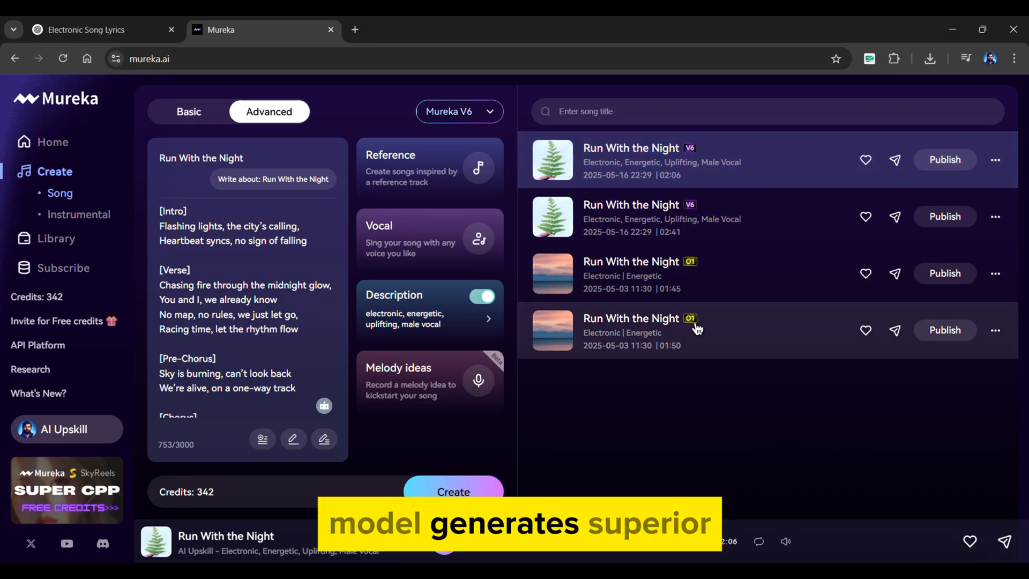
mouse_move(692, 216)
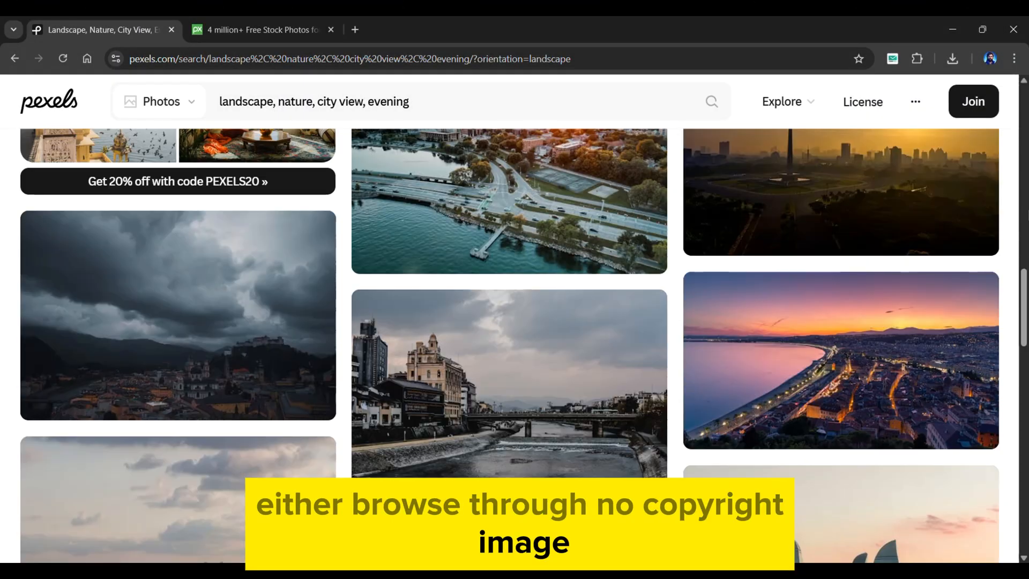
scroll(down, 3)
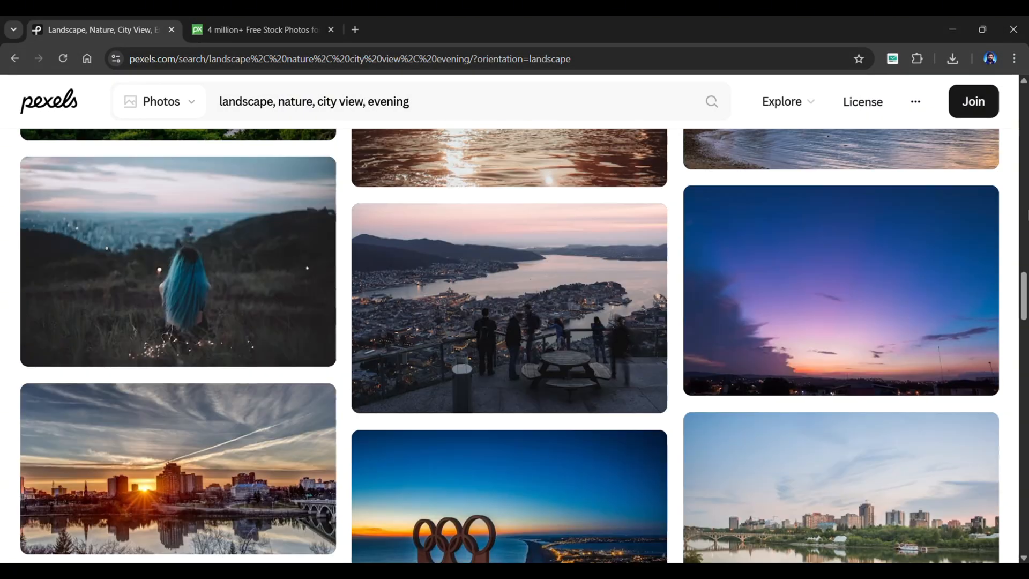
click(99, 29)
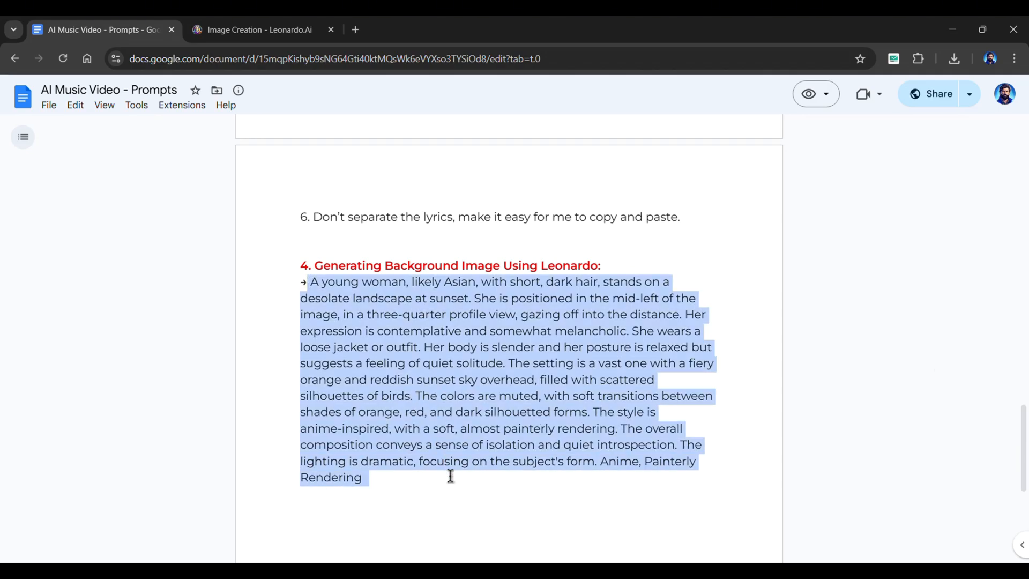
Step: Generate the anime sunset images from the pasted prompt and browse them full size
click(258, 29)
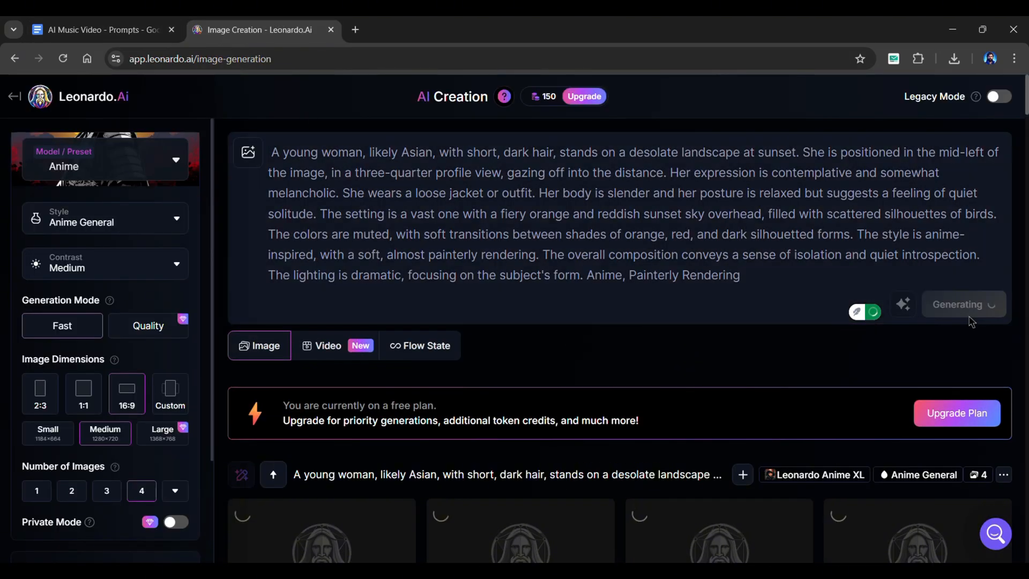
scroll(down, 3)
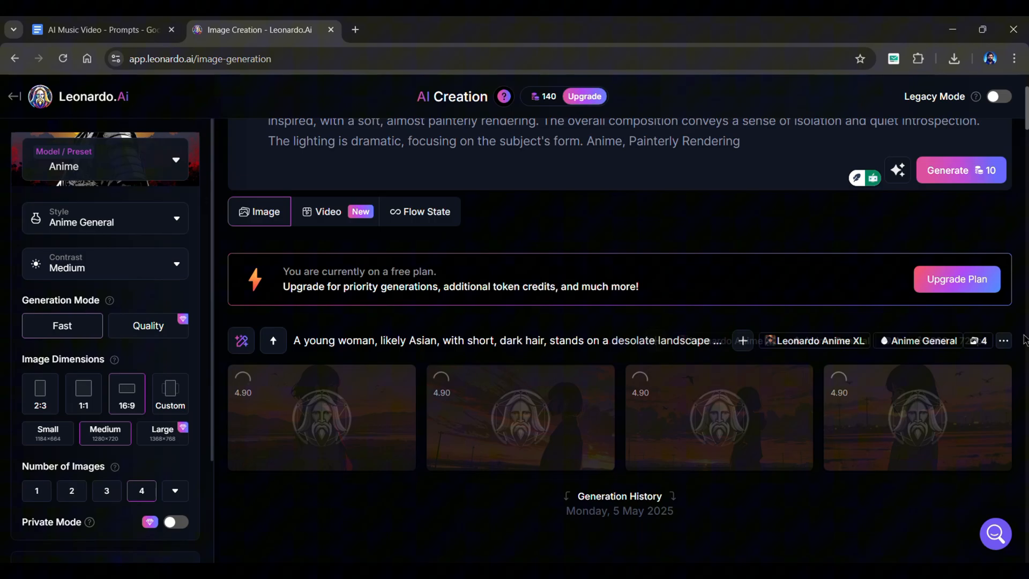
click(321, 417)
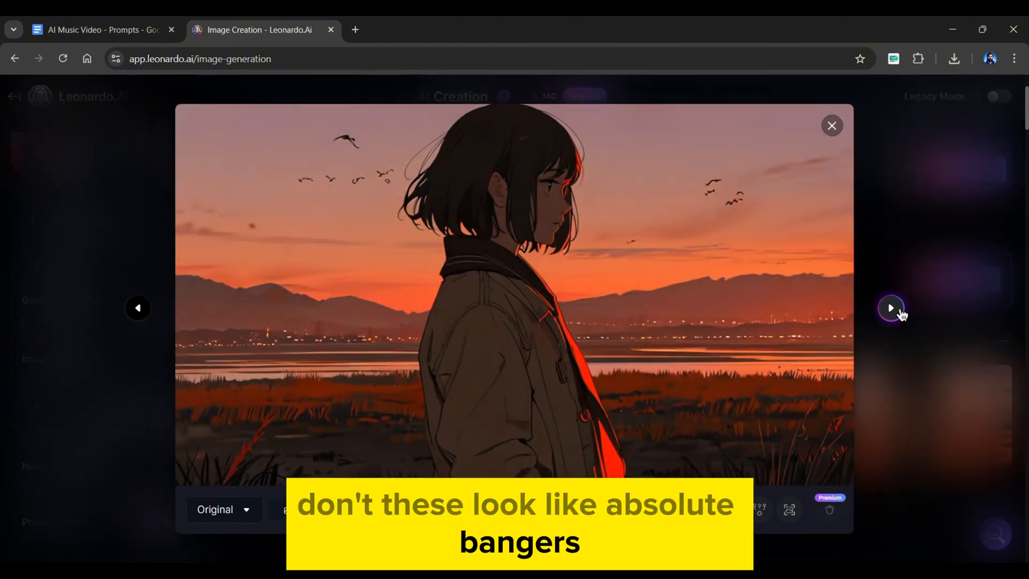
click(890, 308)
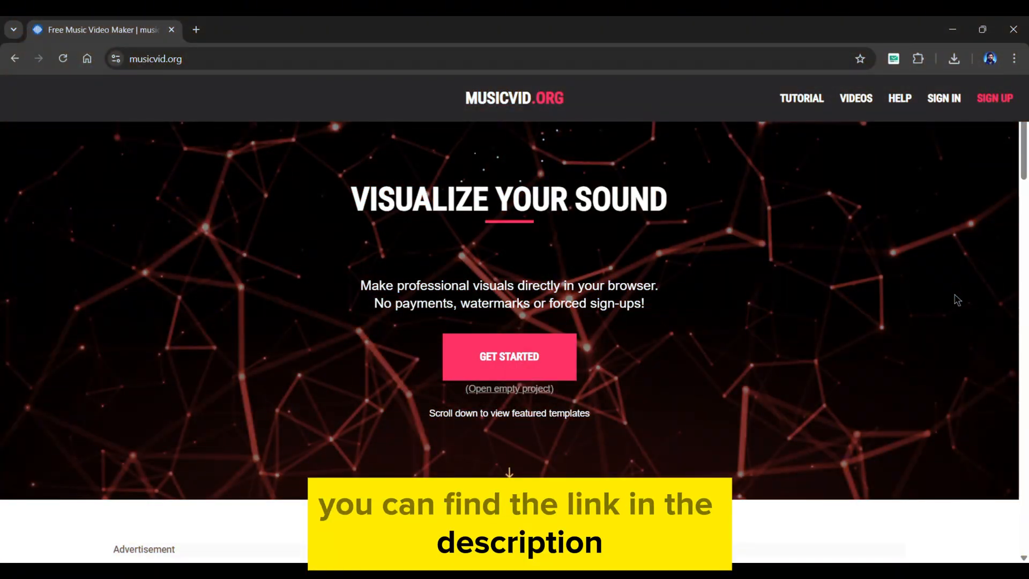
Step: Open the Circle Spectrum template in musicvid.org and load the song file
scroll(down, 3)
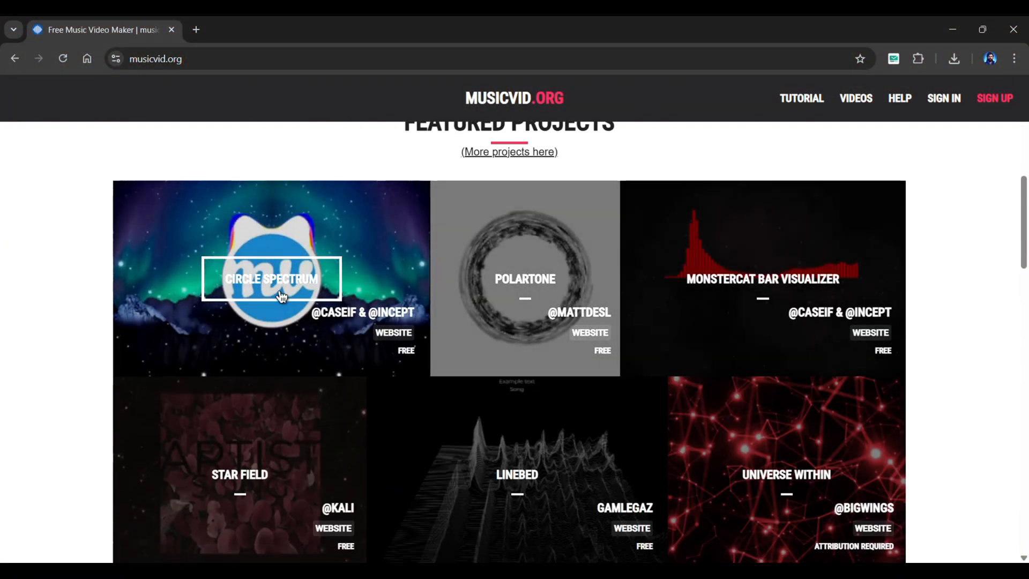
click(271, 279)
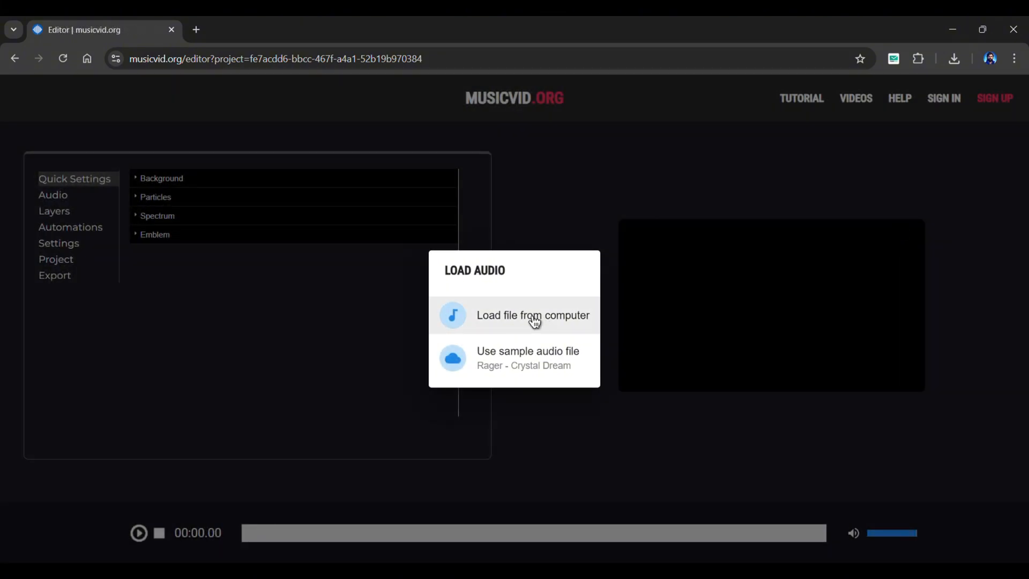
click(526, 357)
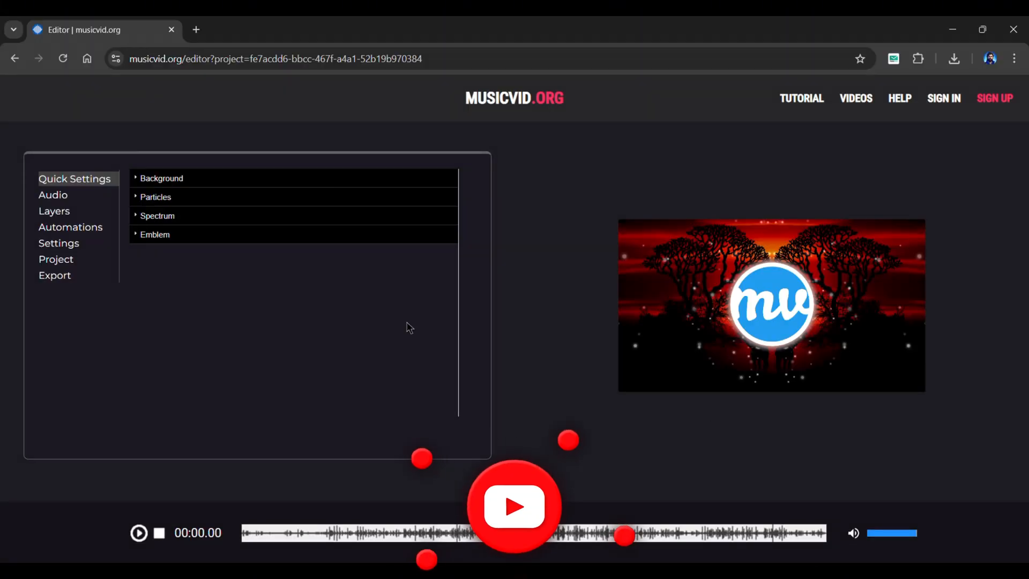
Step: Set background mirroring to none, adjust the particle count and set the spectrum scale
click(161, 177)
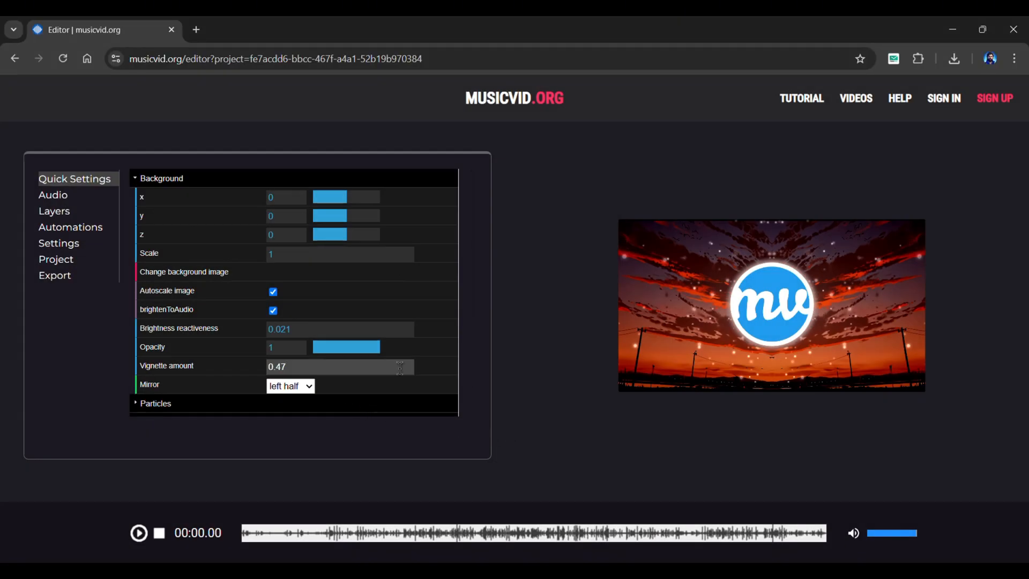
click(289, 385)
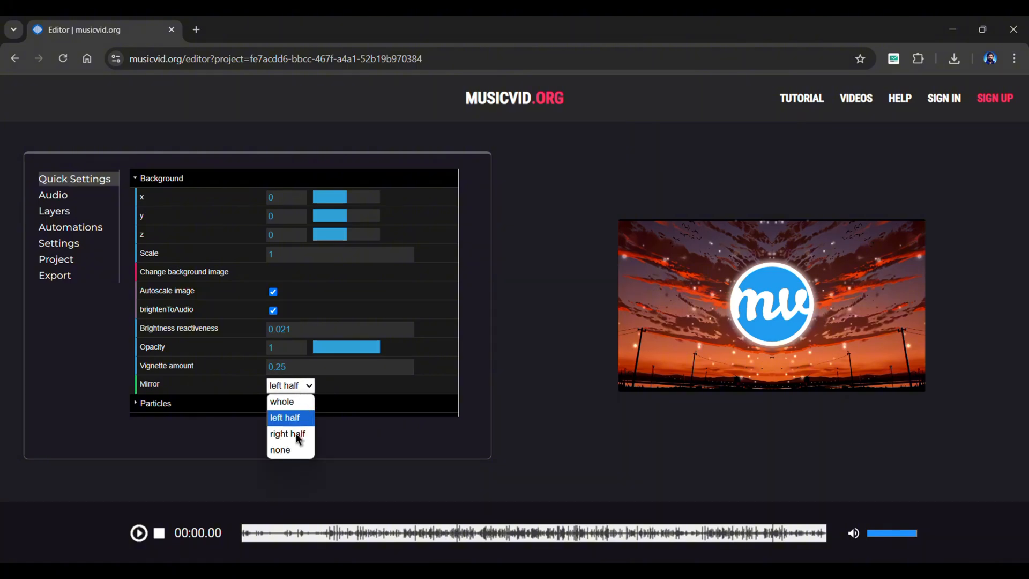
click(280, 450)
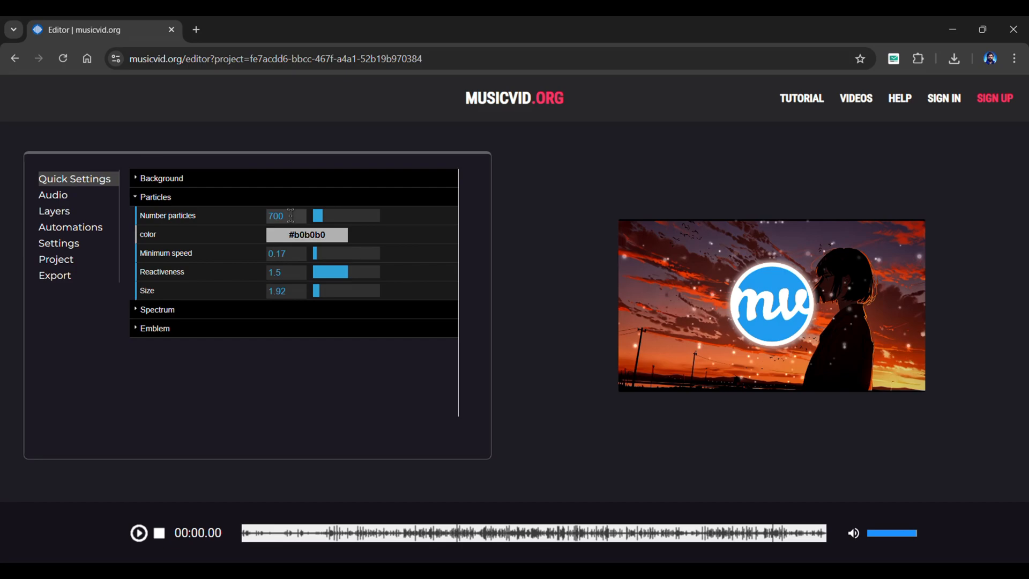
drag(319, 215, 315, 215)
text(0.5)
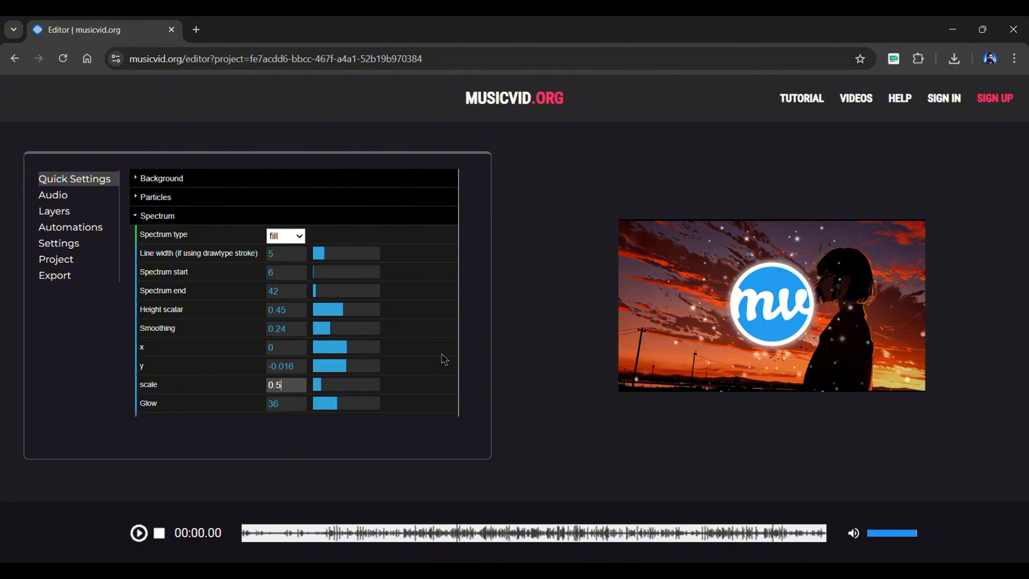
click(157, 215)
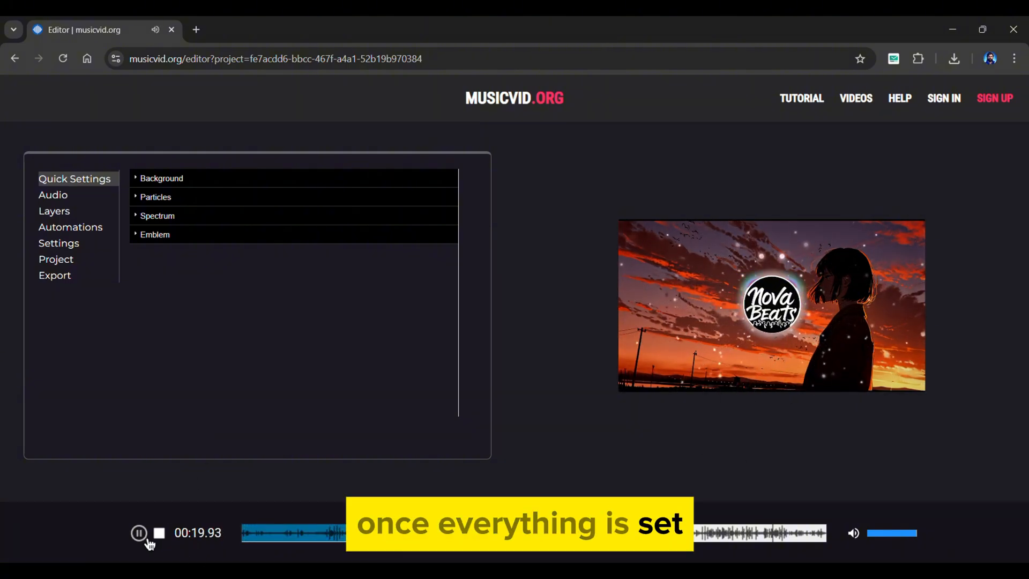
Step: Pause the preview and open the Export settings showing myvid.mp4 at 60 fps
click(55, 275)
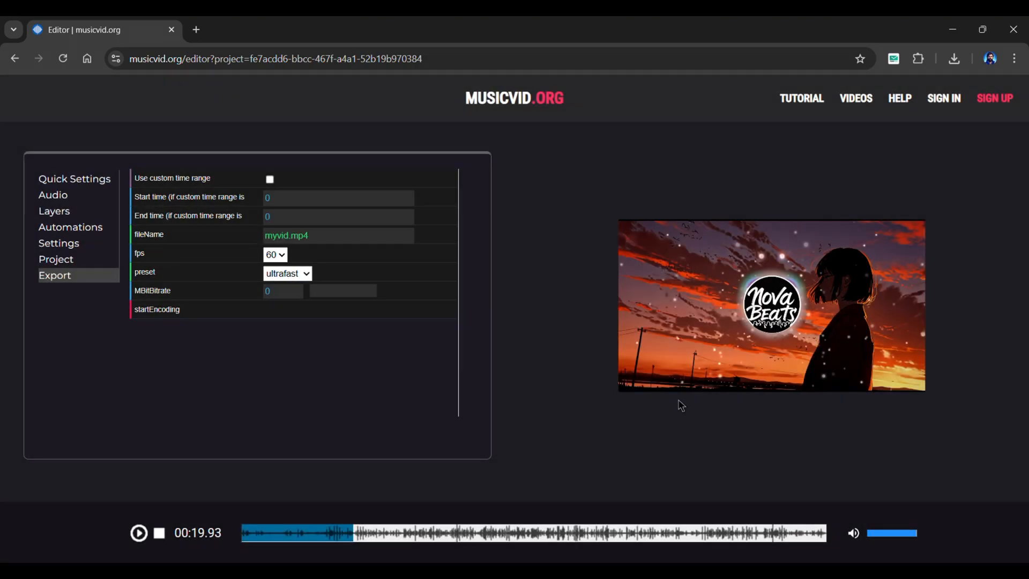
click(157, 309)
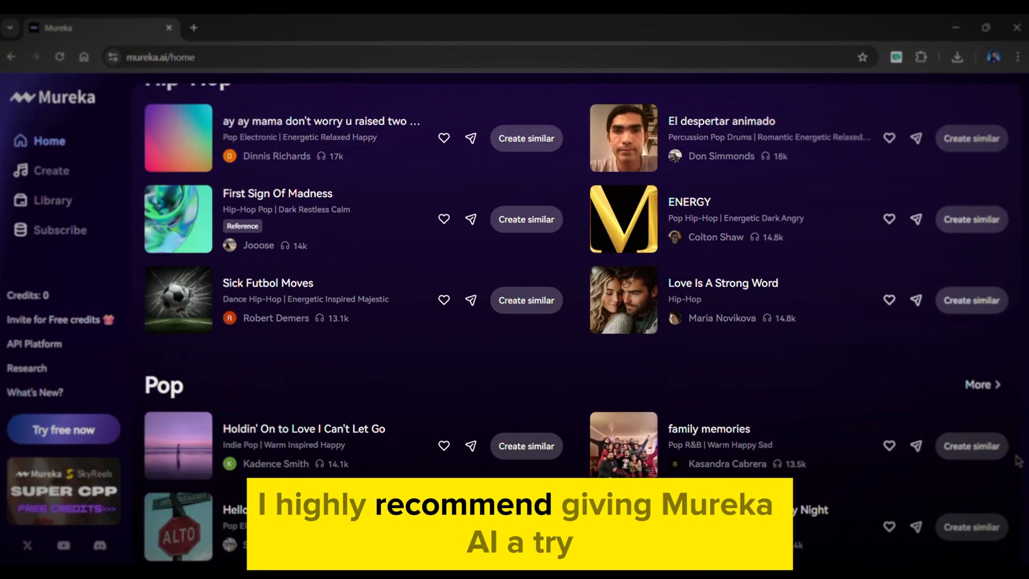
Step: Scroll the Mureka home page down to the R&B song listings
scroll(down, 3)
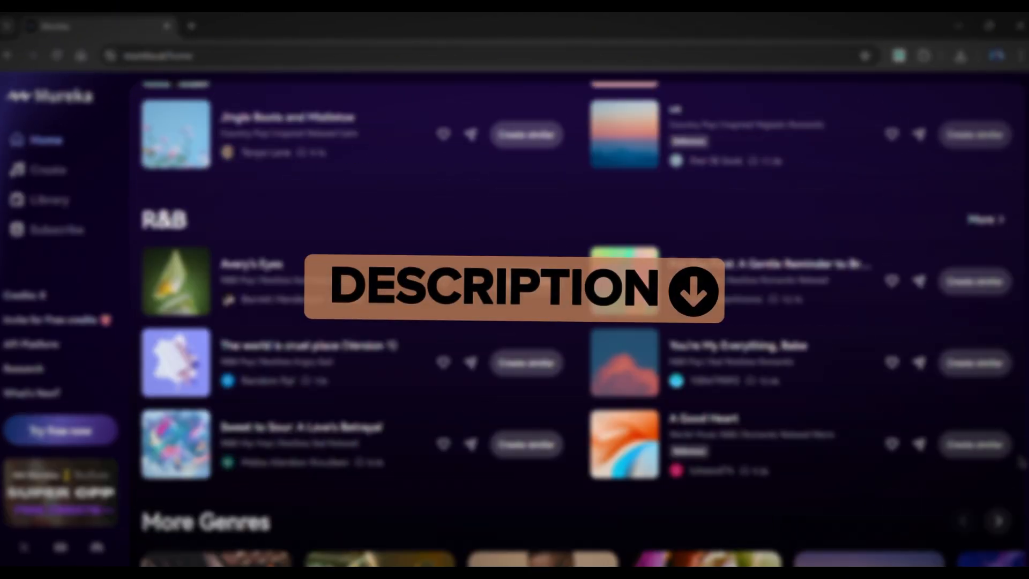